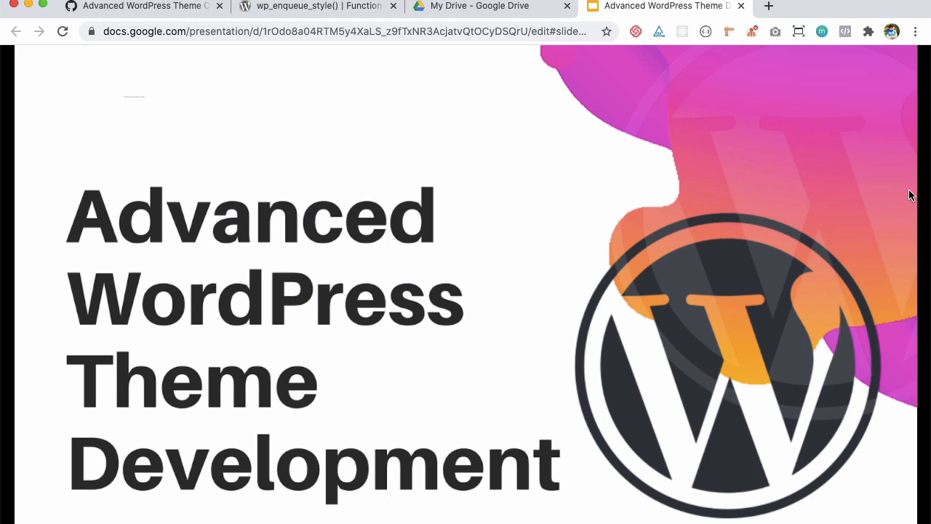
{"action": "mouse_move", "coordinate": [810, 247]}
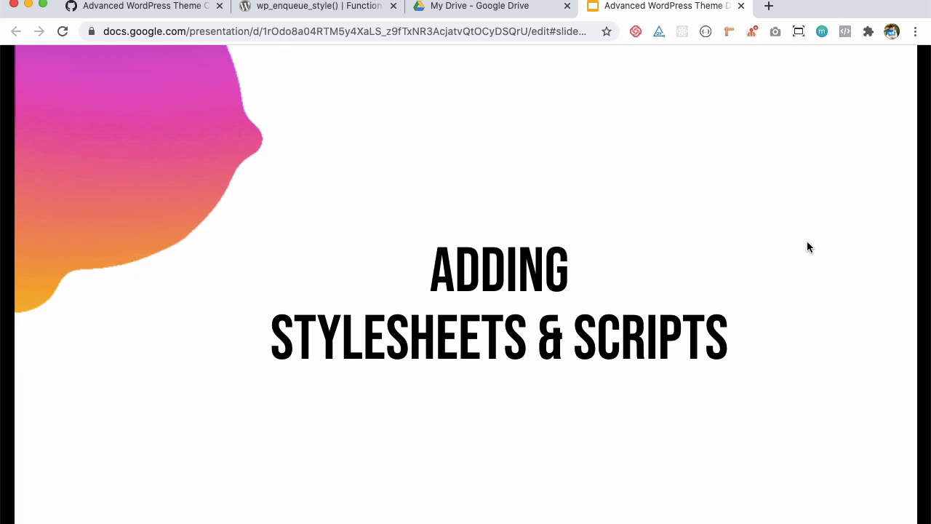
Step: Switch from the slide deck to the wp_enqueue_style() reference page in the browser
{"action": "left_click", "coordinate": [316, 6]}
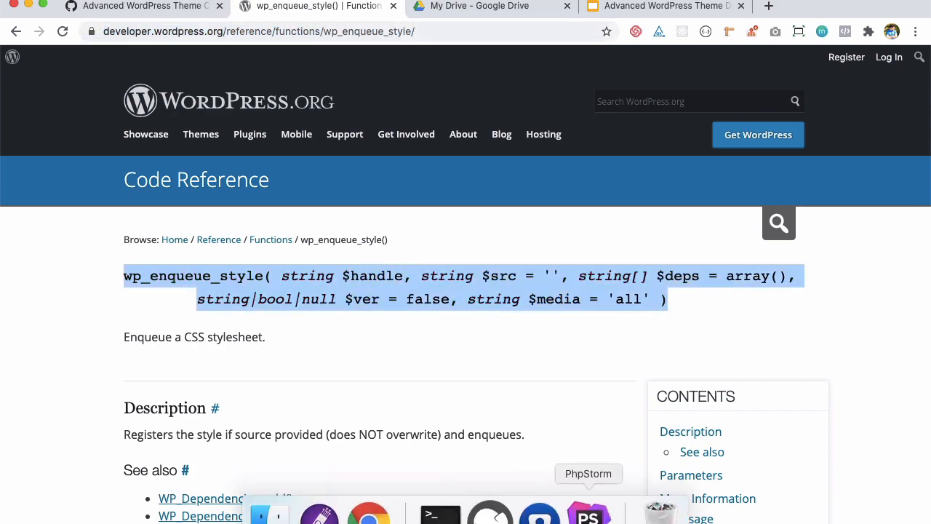
Step: Edit the hardcoded style.css link line in header.php in the code editor
{"action": "left_click", "coordinate": [589, 512]}
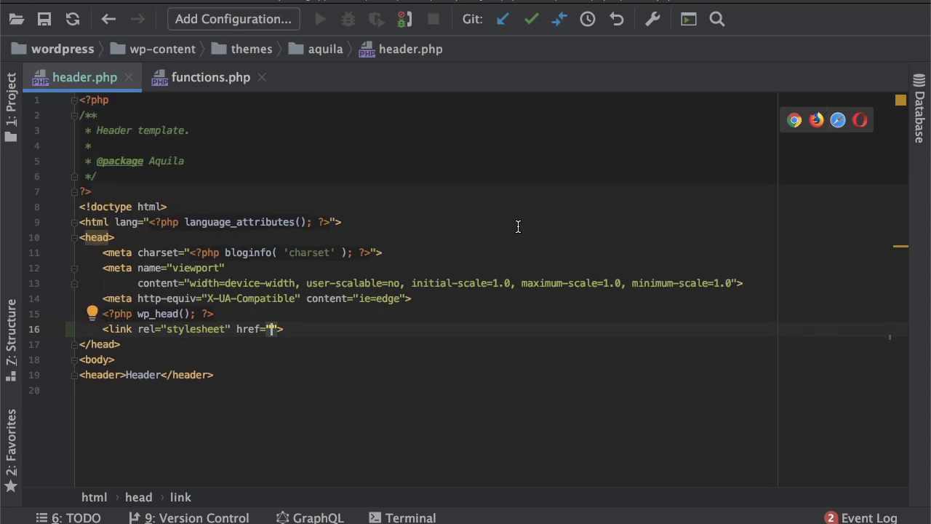
{"action": "type", "text": "style.css"}
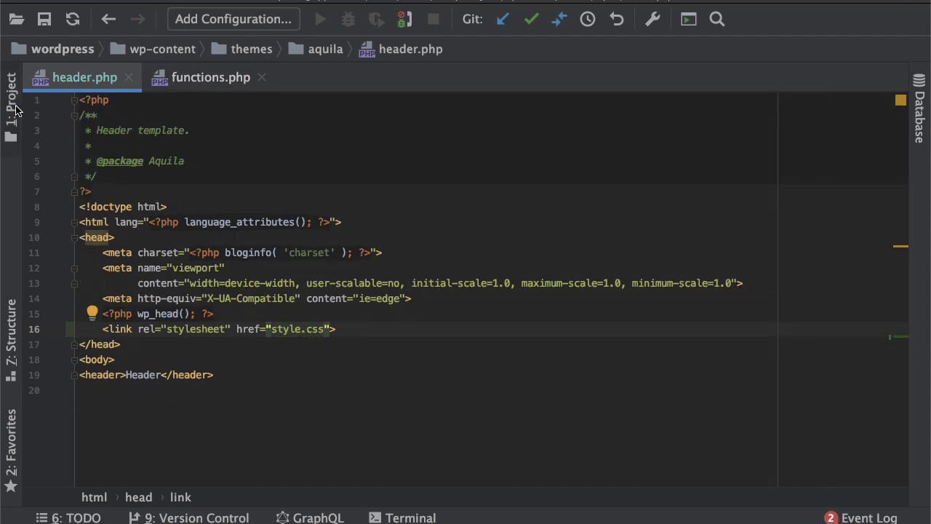
Step: Reveal style.css under wp-content > themes > aquila in the Project tree
{"action": "left_click", "coordinate": [11, 95]}
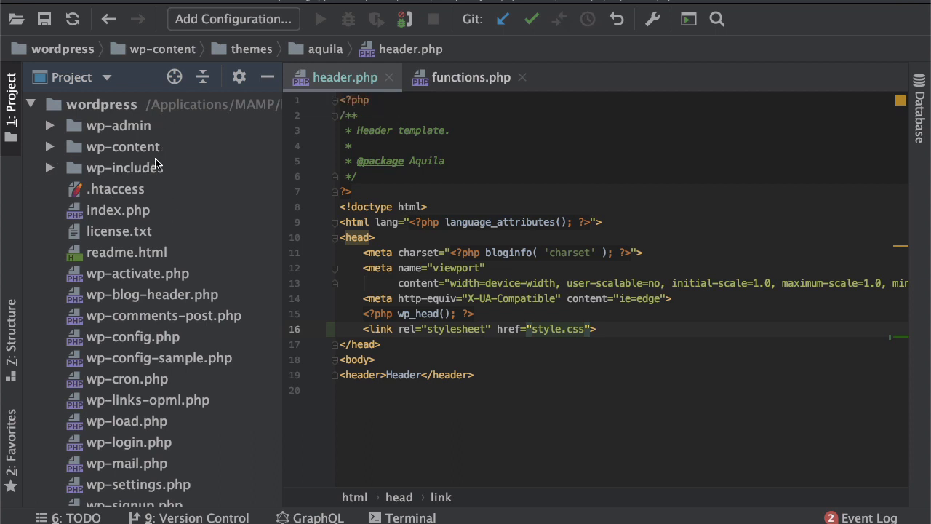
{"action": "left_click", "coordinate": [122, 146]}
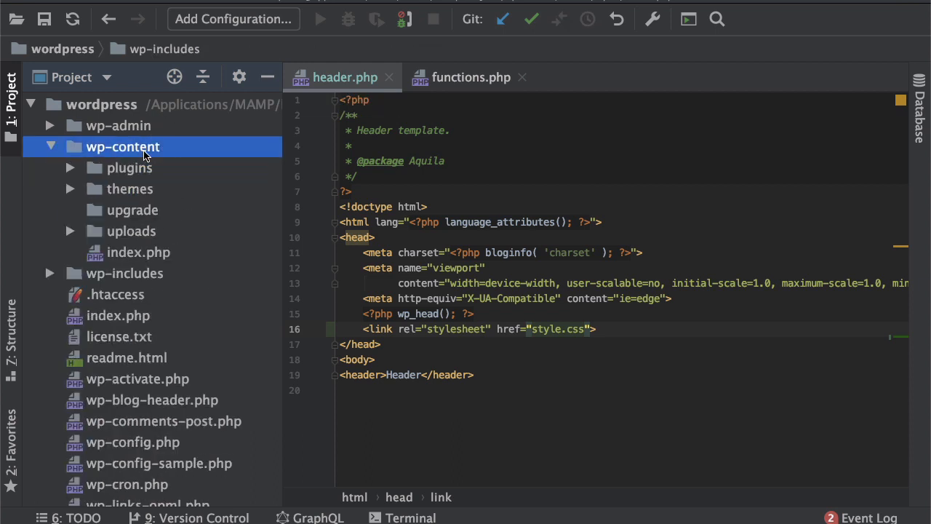
{"action": "left_click", "coordinate": [130, 189]}
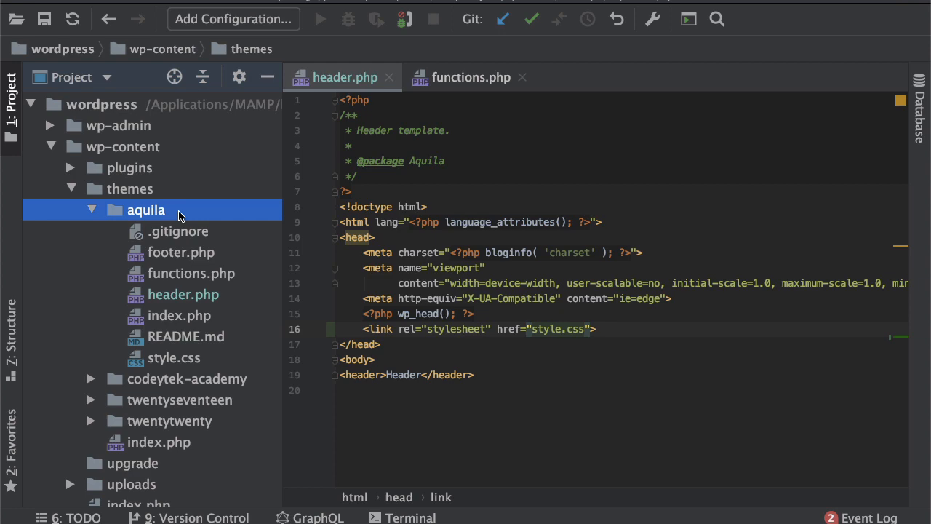
{"action": "left_click", "coordinate": [173, 357]}
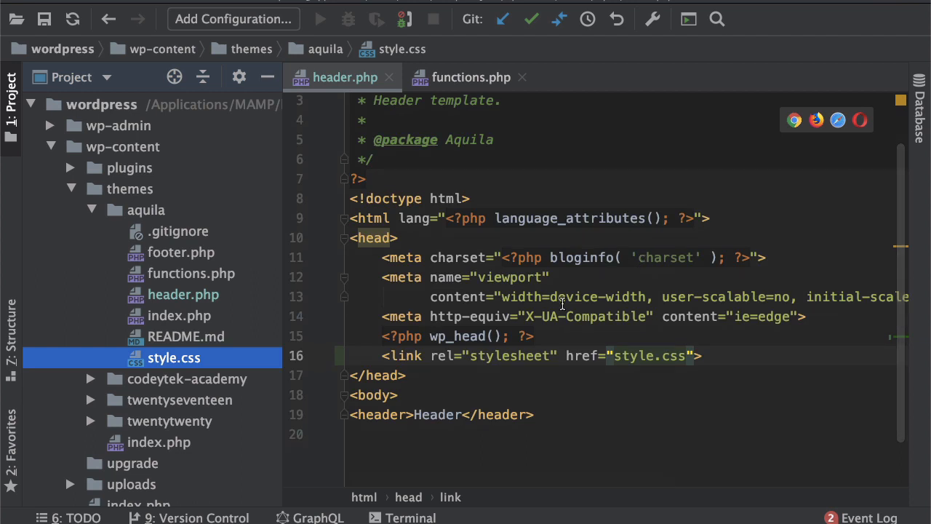
{"action": "mouse_move", "coordinate": [511, 329]}
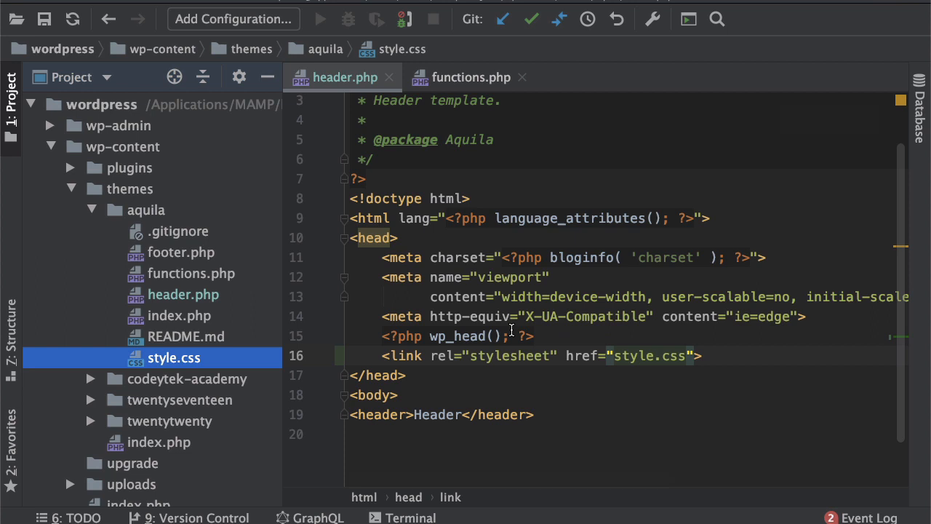
{"action": "mouse_move", "coordinate": [525, 341]}
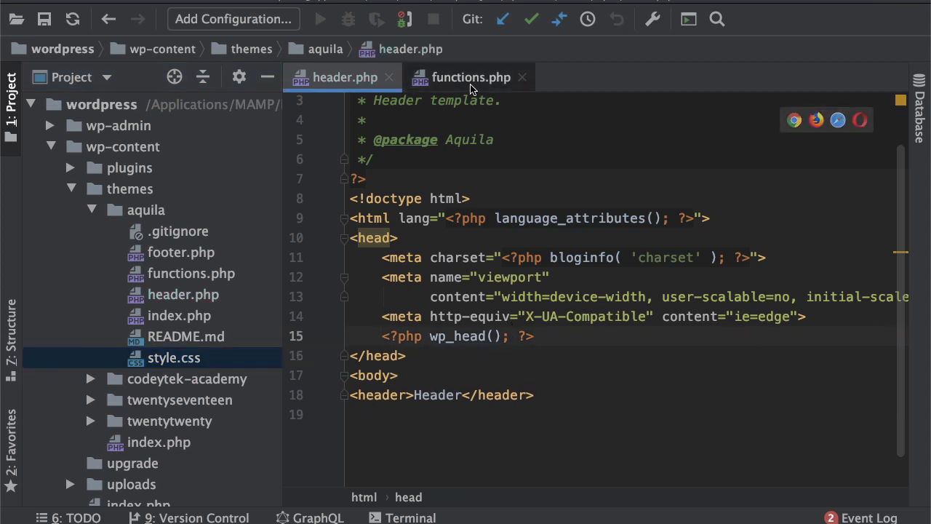
Step: Bring up functions.php, then scroll through the wp_enqueue_style() documentation
{"action": "left_click", "coordinate": [470, 78]}
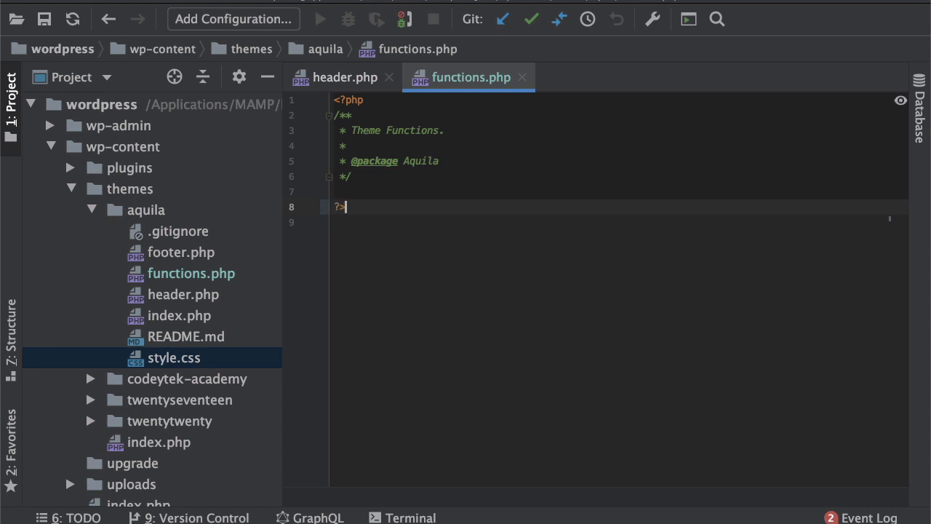
{"action": "key", "text": "enter"}
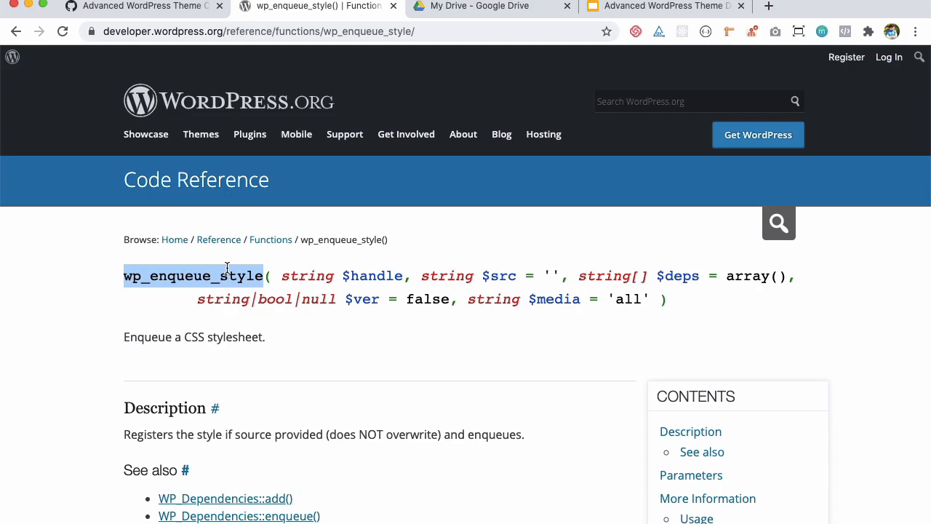
{"action": "scroll", "scroll_direction": "down", "scroll_amount": 3}
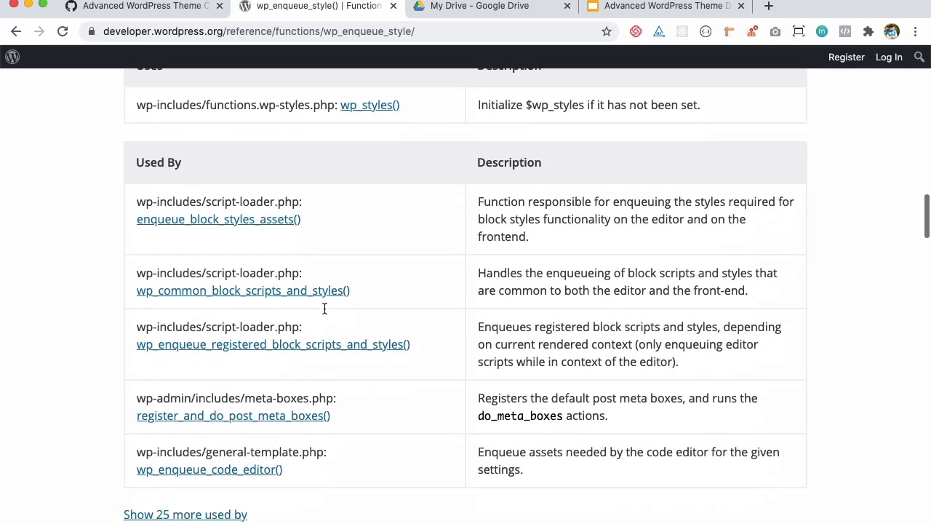
{"action": "scroll", "scroll_direction": "down", "scroll_amount": 3}
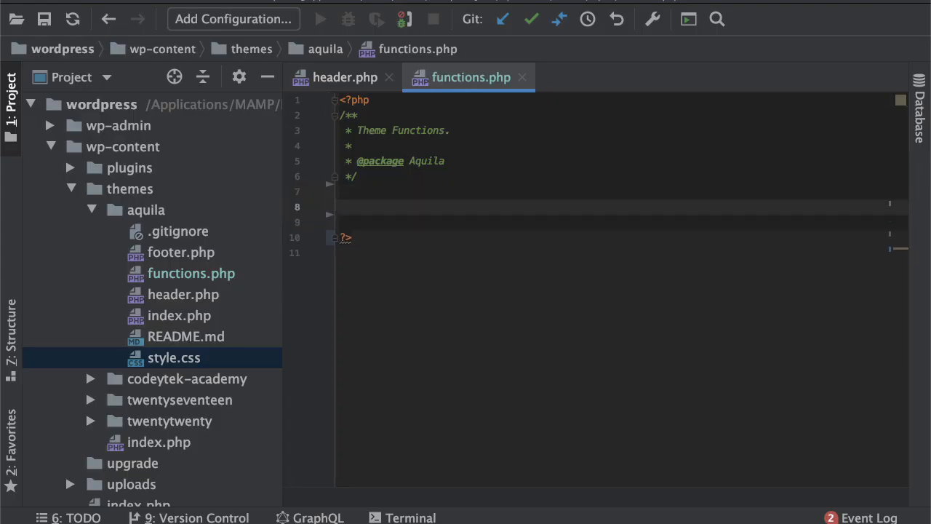
Step: Write an empty aquila_enqueue_scripts() function and start an add_action call
{"action": "type", "text": "function"}
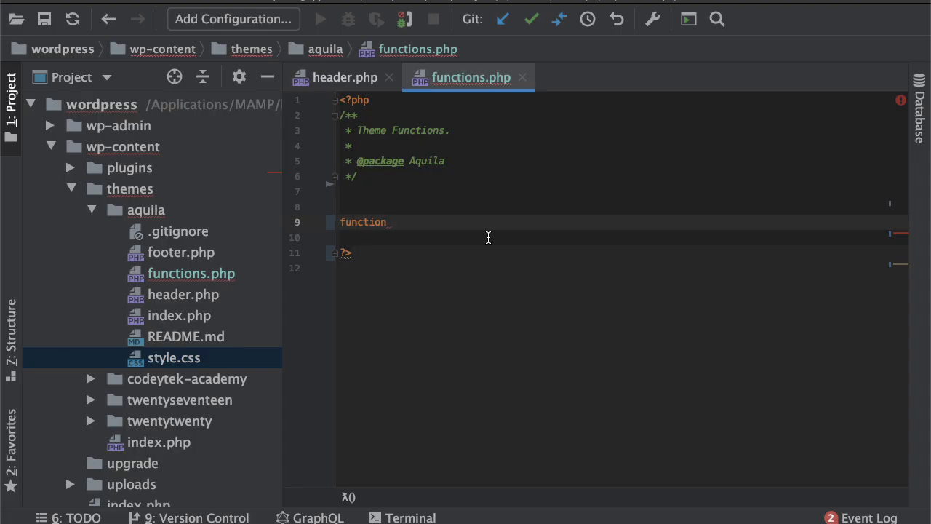
{"action": "type", "text": "aquila_en"}
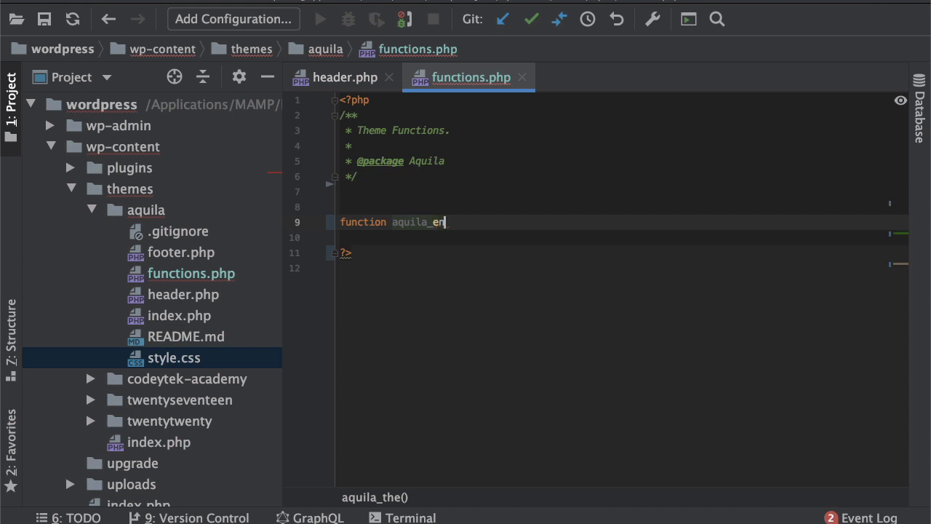
{"action": "type", "text": "qu"}
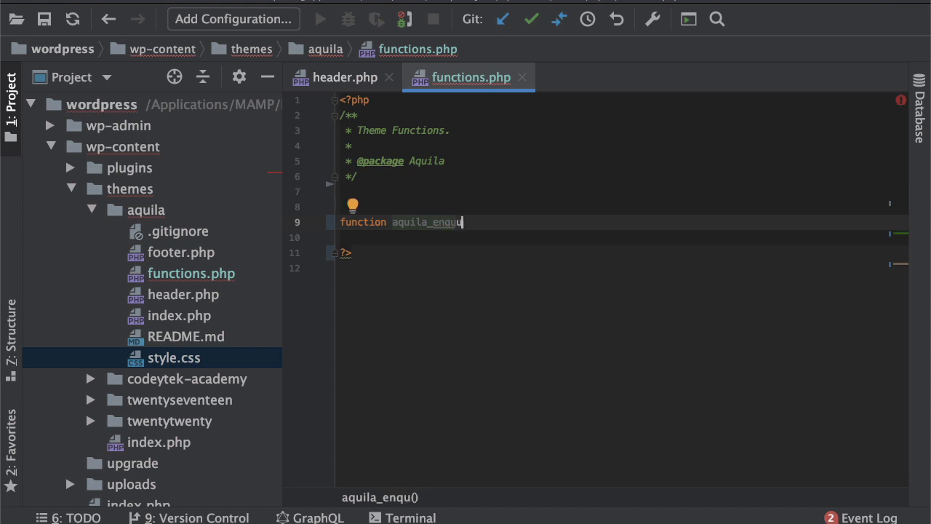
{"action": "type", "text": "eue_scripts"}
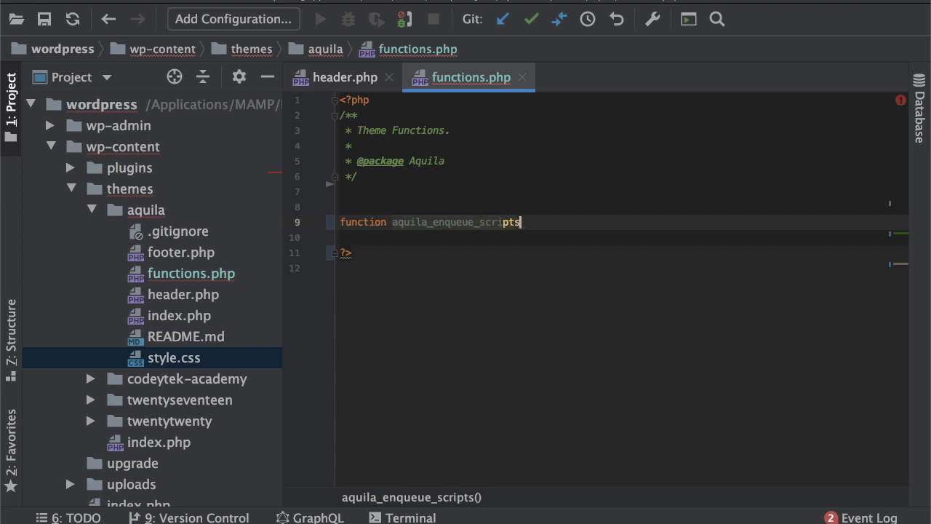
{"action": "type", "text": "()"}
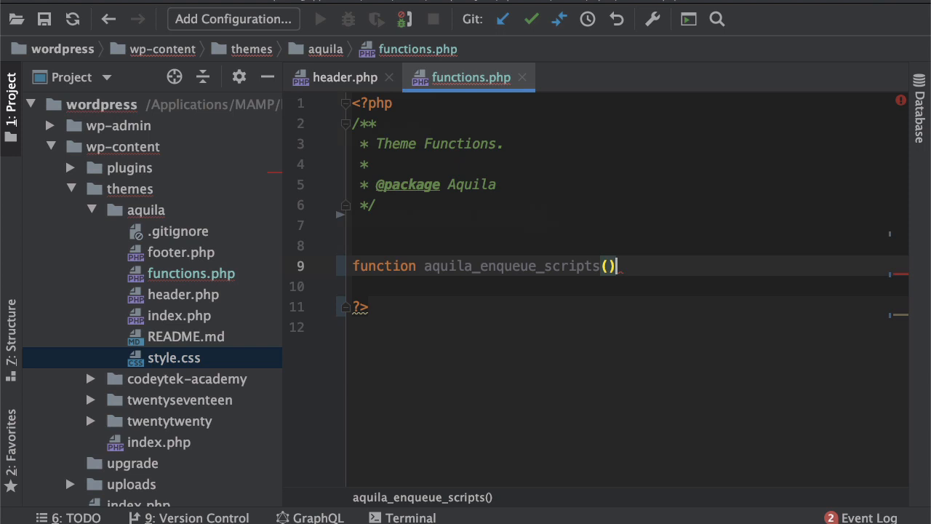
{"action": "type", "text": "{"}
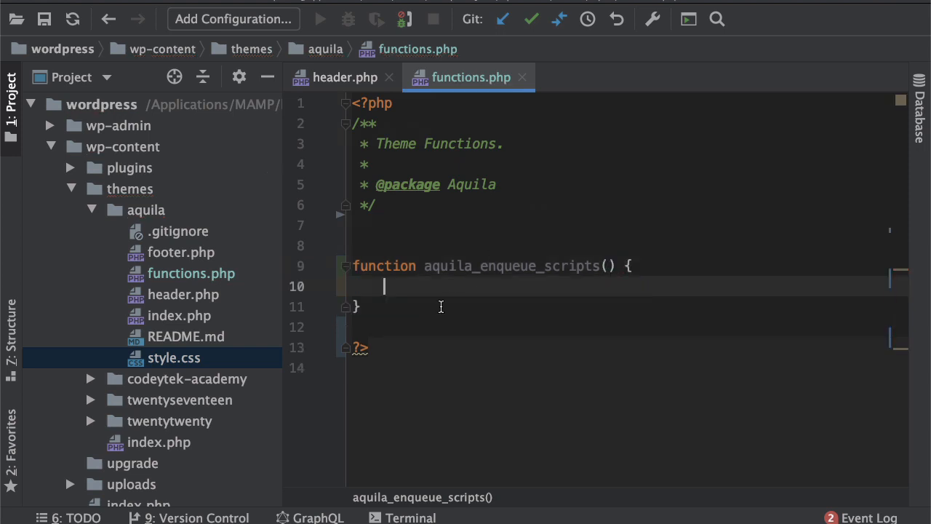
{"action": "type", "text": "add"}
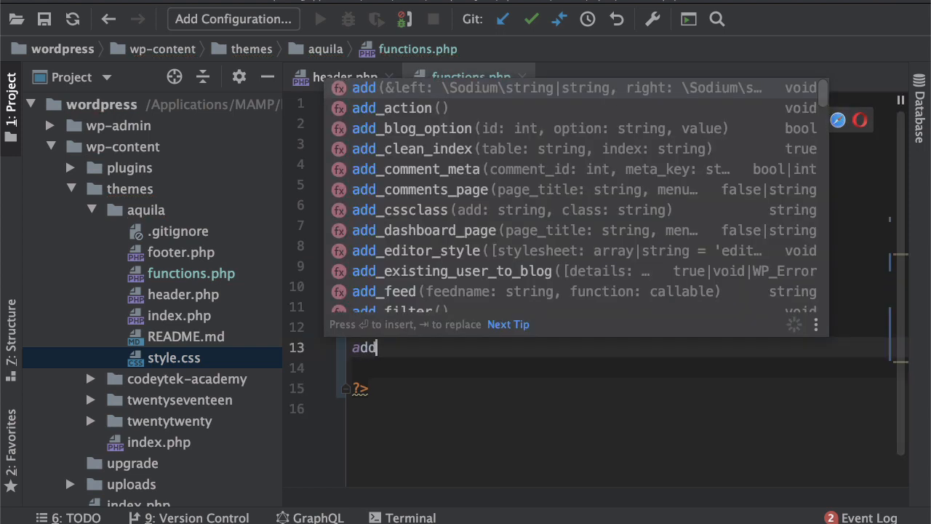
Step: Jump to the 'Using a Hook' example in the wp_enqueue_style() docs
{"action": "left_click", "coordinate": [391, 107]}
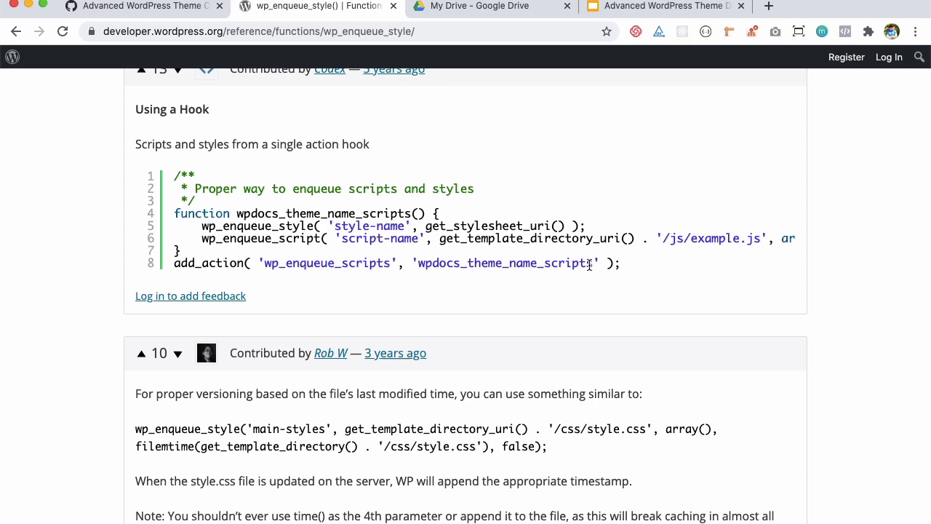
Step: Add add_action hooking aquila_enqueue_scripts onto wp_enqueue_scripts, replacing wpdocs_theme_name_scripts
{"action": "double_click", "coordinate": [505, 262]}
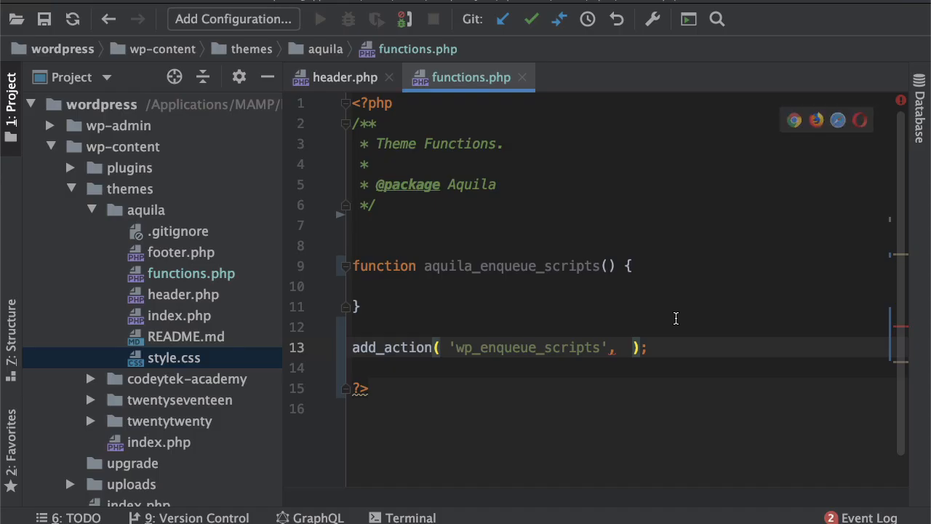
{"action": "type", "text": "'wpdocs_theme_name_scripts'"}
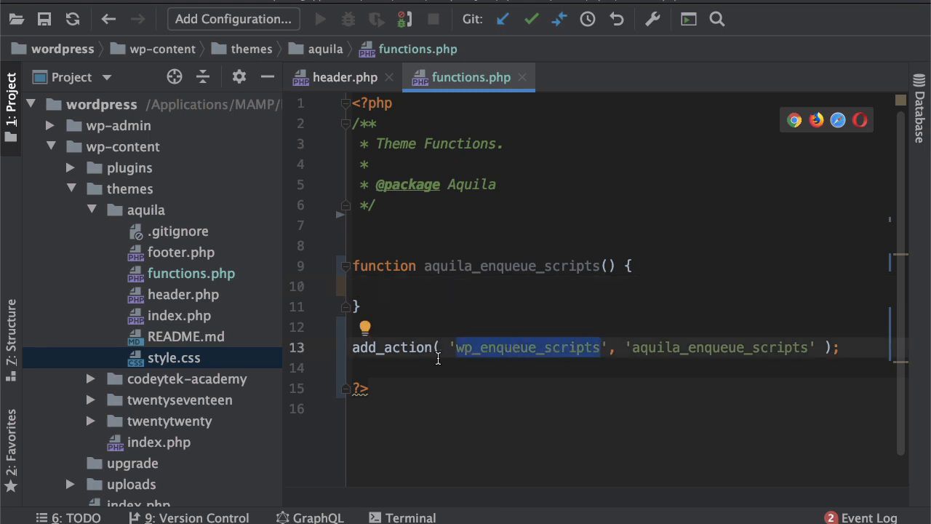
{"action": "mouse_move", "coordinate": [465, 358]}
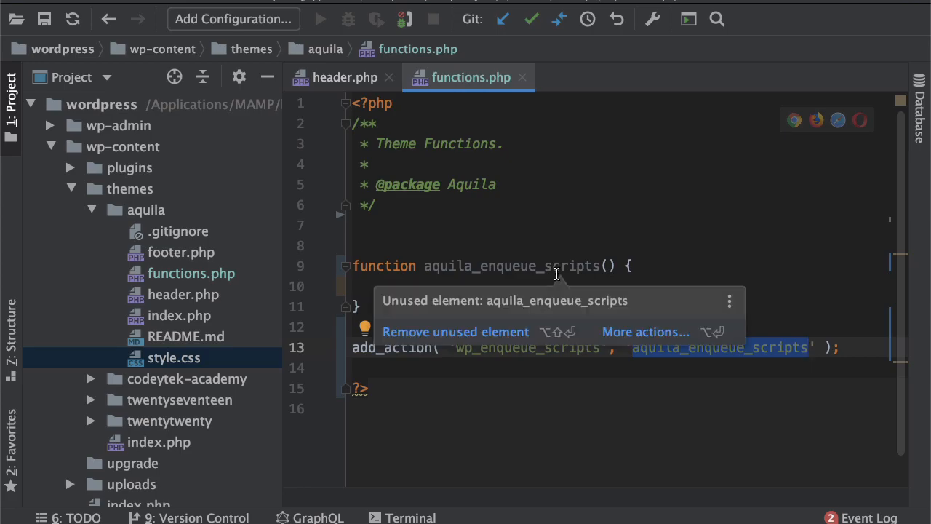
{"action": "left_click", "coordinate": [399, 206]}
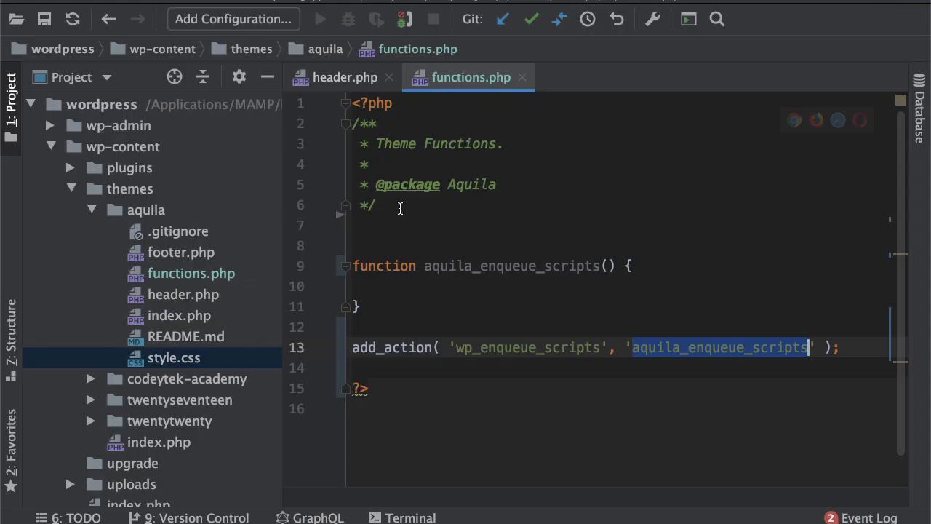
{"action": "left_click", "coordinate": [216, 285]}
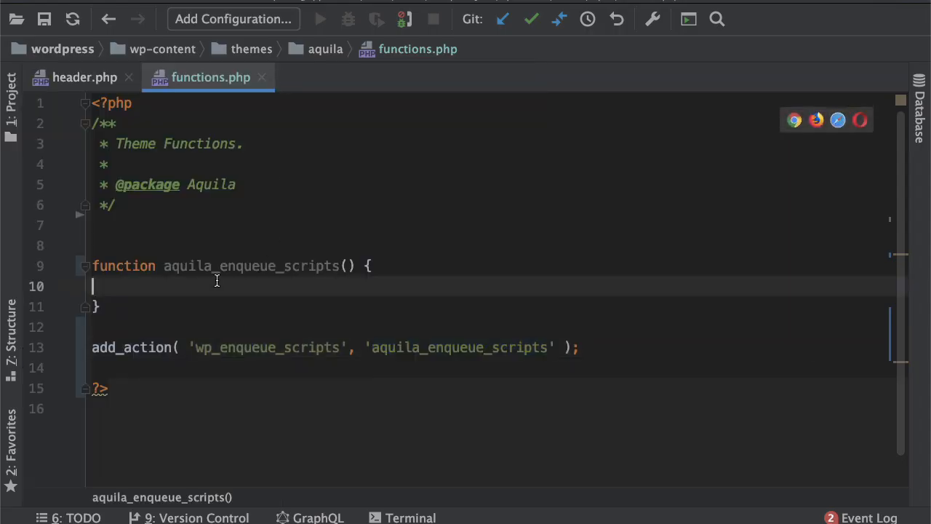
Step: Start a wp_enqueue_style() call with the handle 'stylesheet' inside the function
{"action": "type", "text": "wp_en"}
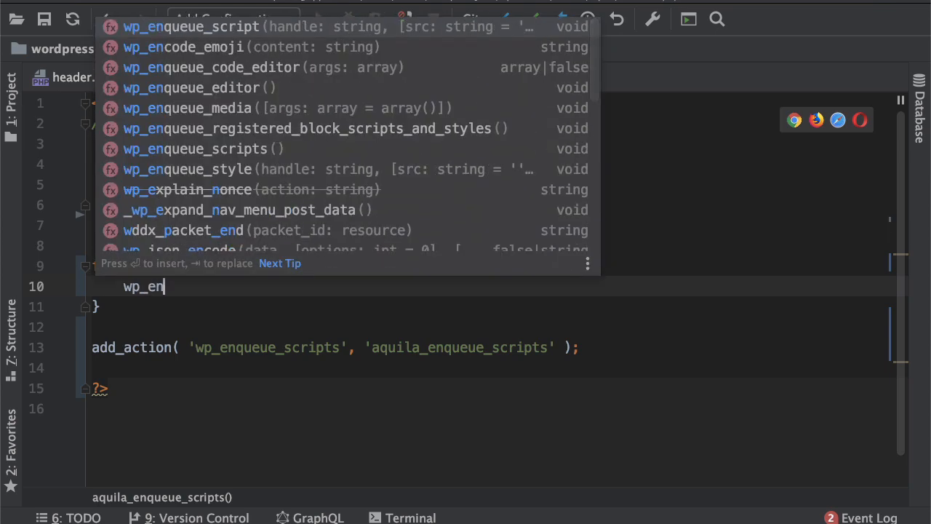
{"action": "type", "text": "q"}
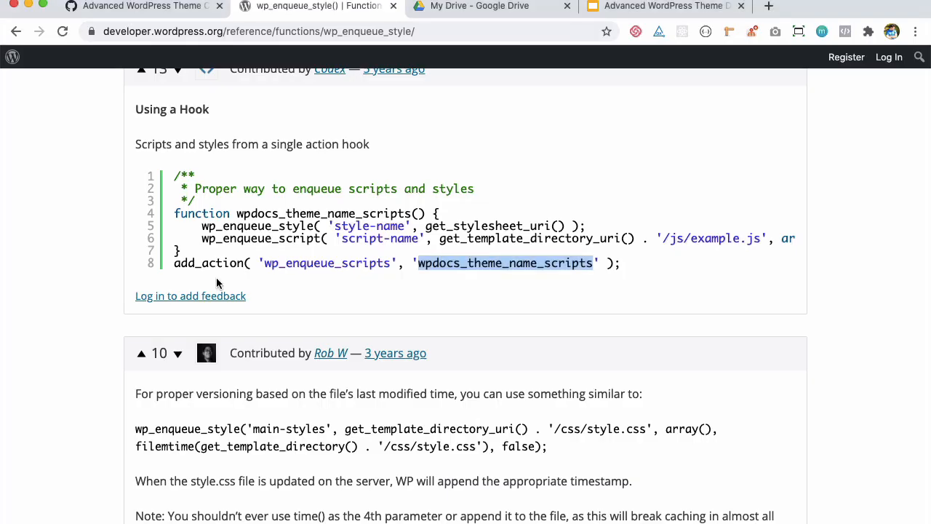
{"action": "mouse_move", "coordinate": [416, 267]}
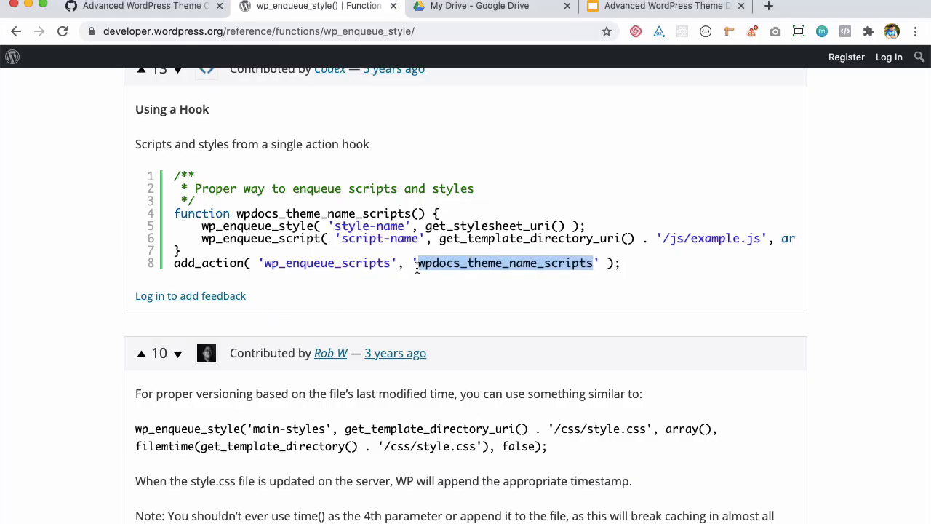
{"action": "scroll", "scroll_direction": "up", "scroll_amount": 3}
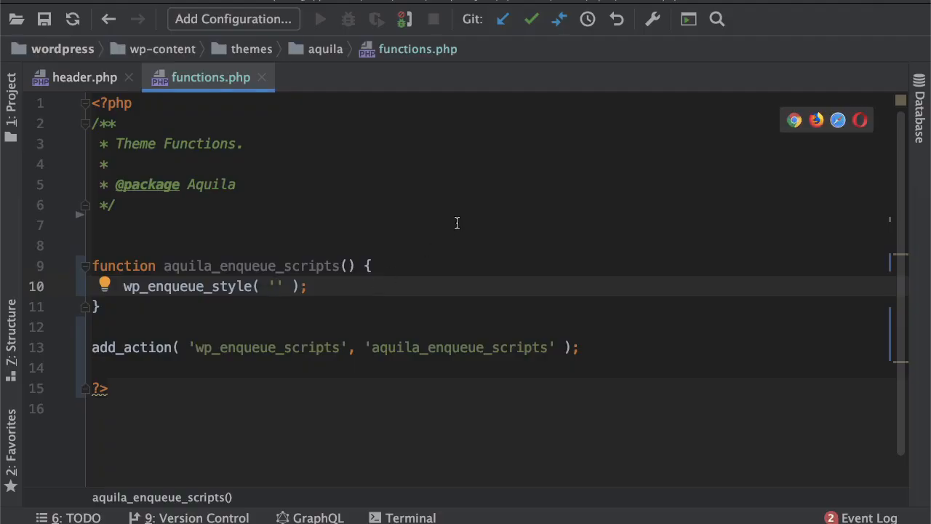
{"action": "type", "text": "st"}
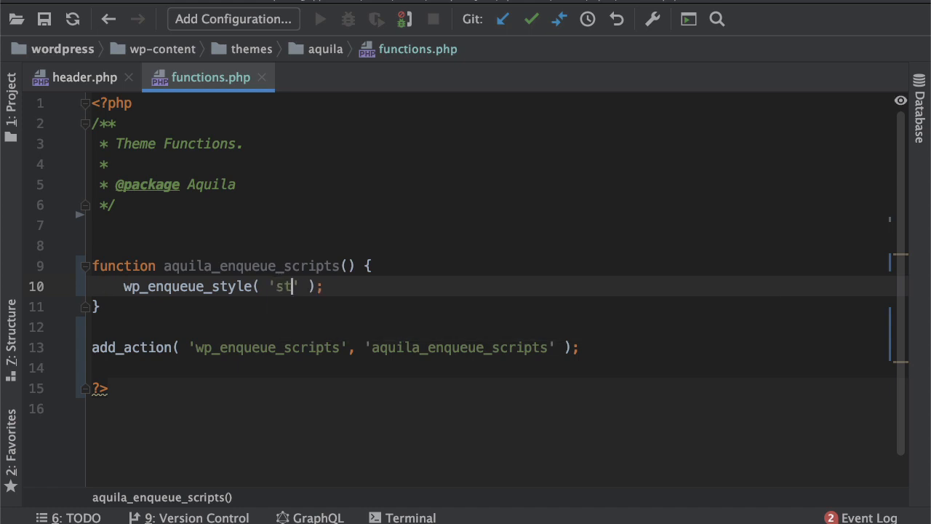
{"action": "type", "text": "y"}
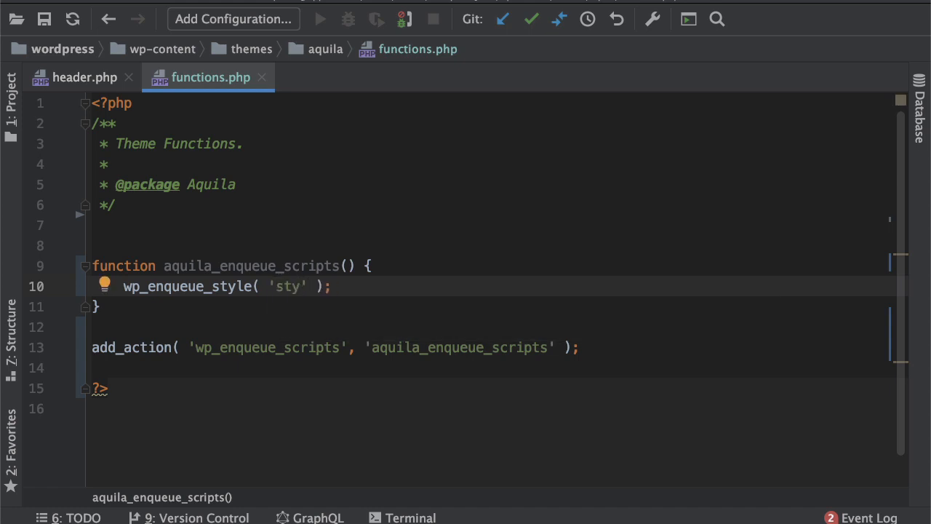
{"action": "type", "text": "lesh"}
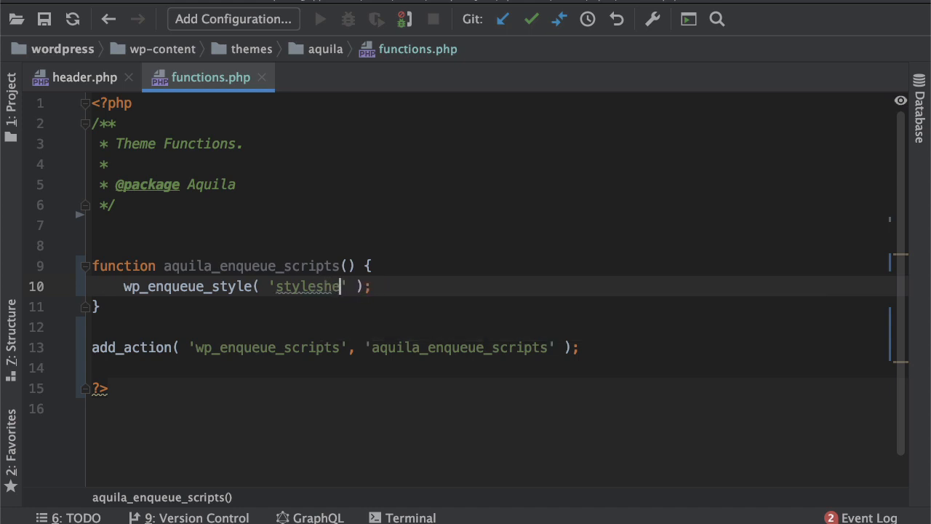
{"action": "type", "text": "et',"}
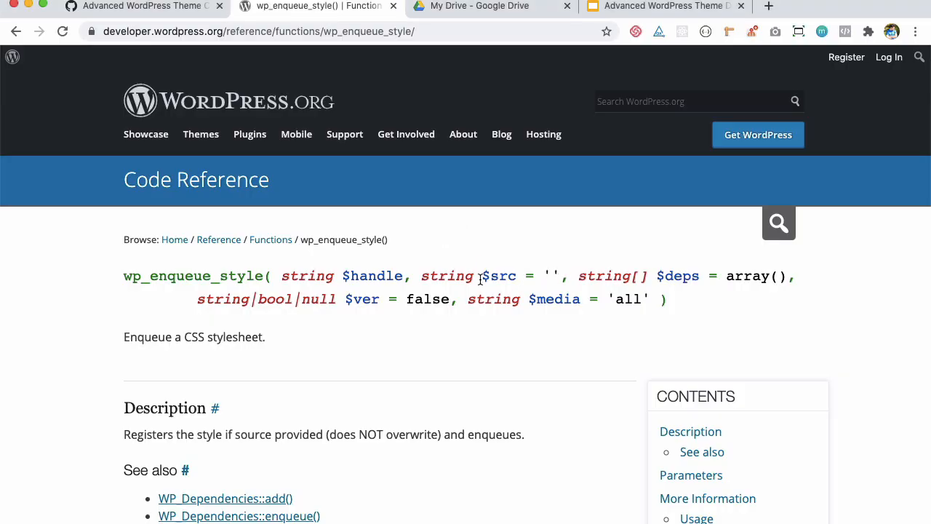
Step: Pass get_template_directory_uri() . 'style.css' as the stylesheet source
{"action": "double_click", "coordinate": [500, 276]}
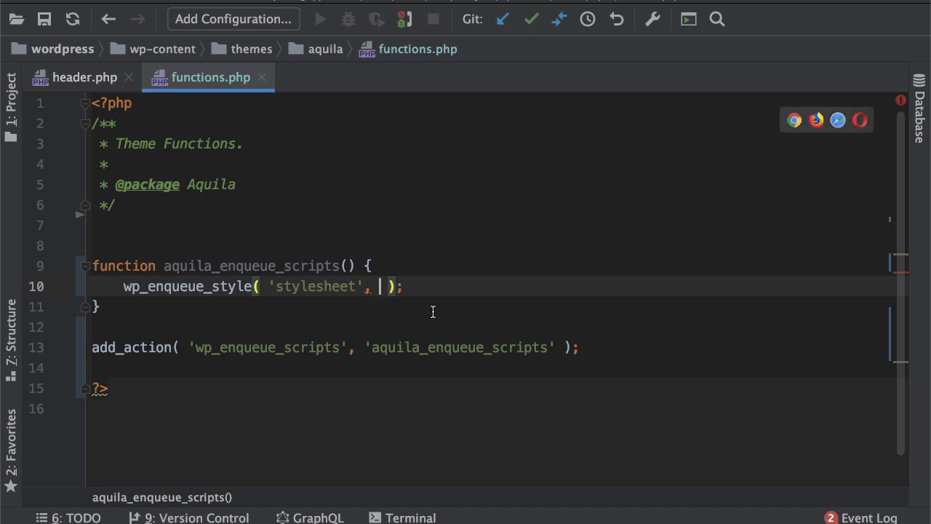
{"action": "type", "text": "get_template_directory_uri("}
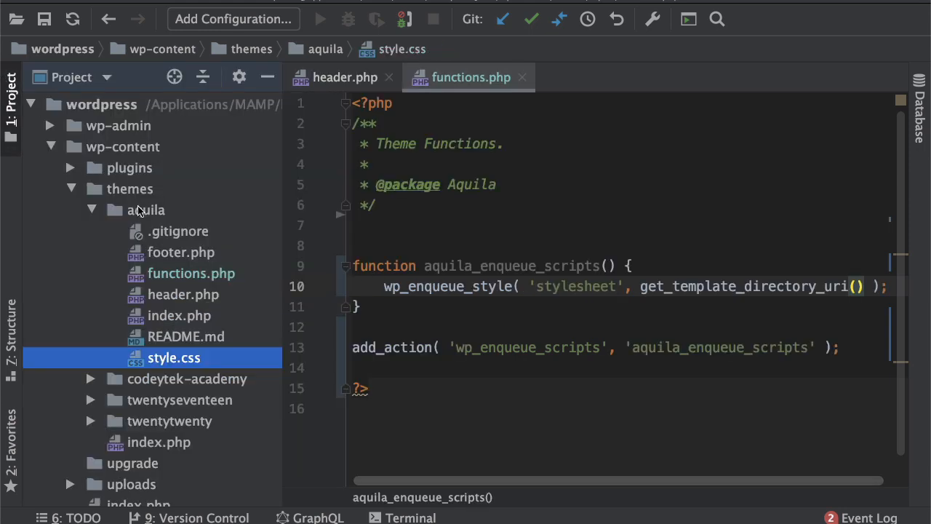
{"action": "left_click", "coordinate": [145, 210]}
{"action": "type", "text": ". 'sty' "}
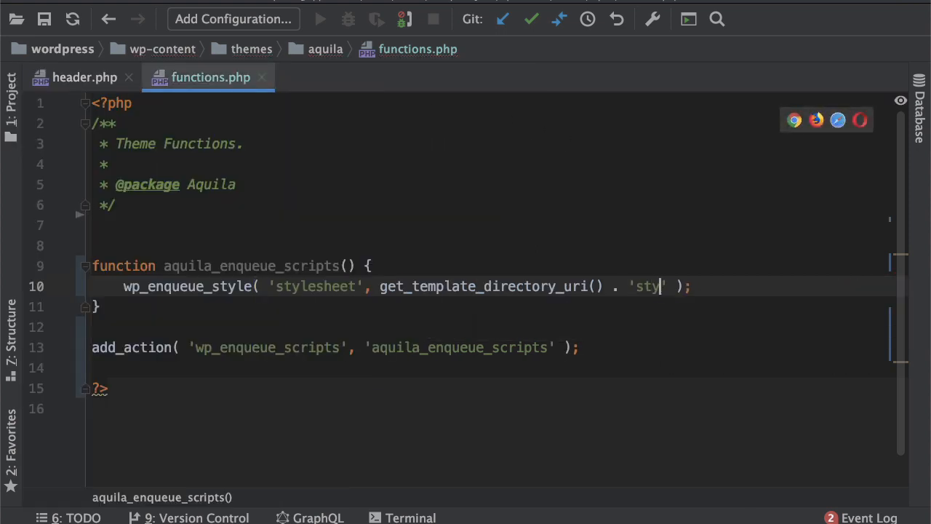
{"action": "type", "text": "le.css"}
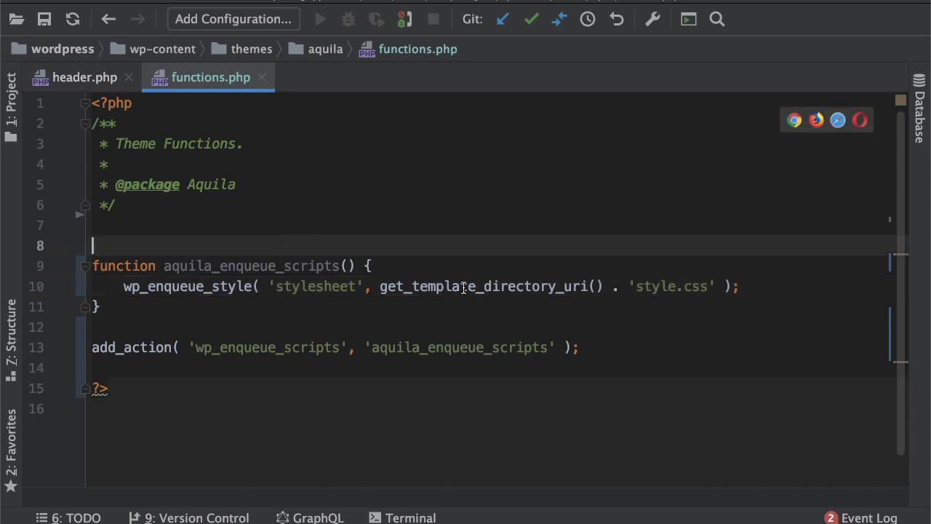
{"action": "mouse_move", "coordinate": [208, 241]}
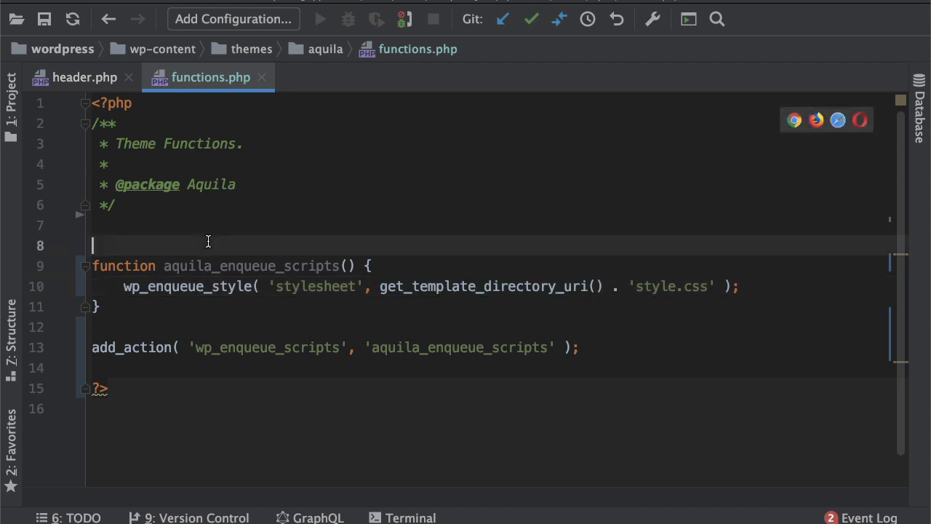
Step: Add debug lines echoing '<pre>' and printing get_template_directory_uri() above the function
{"action": "type", "text": "echo '<pre>';"}
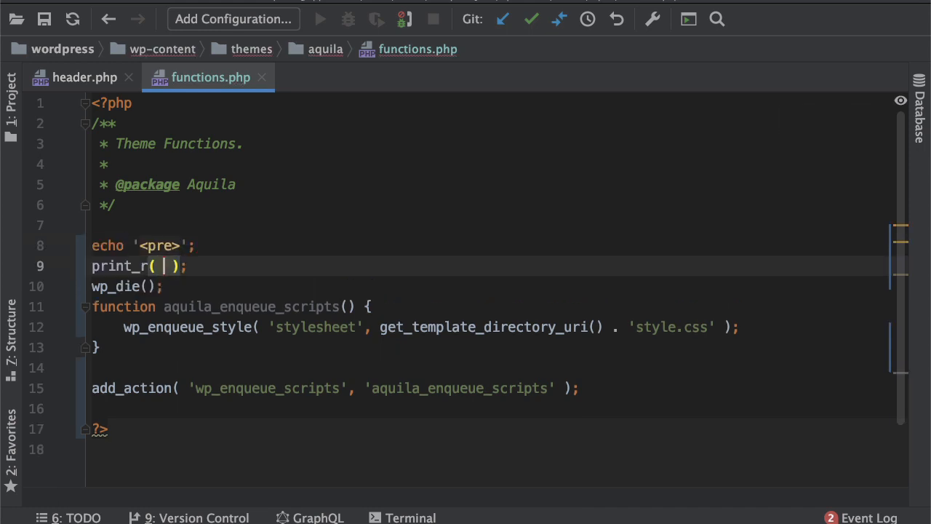
{"action": "type", "text": "get_template_directory_uri"}
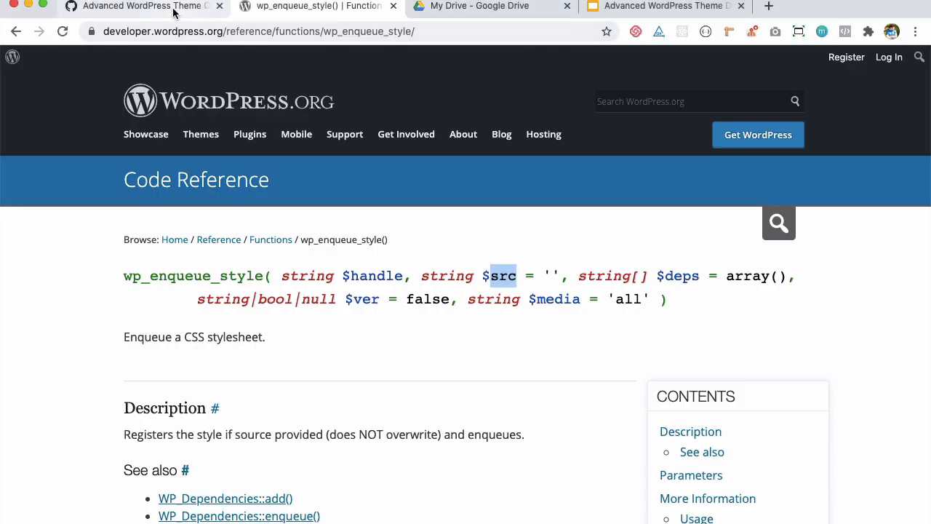
Step: Load the local WordPress site at localhost:8888 in a new tab
{"action": "left_click", "coordinate": [142, 6]}
{"action": "type", "text": "localhost:8888/"}
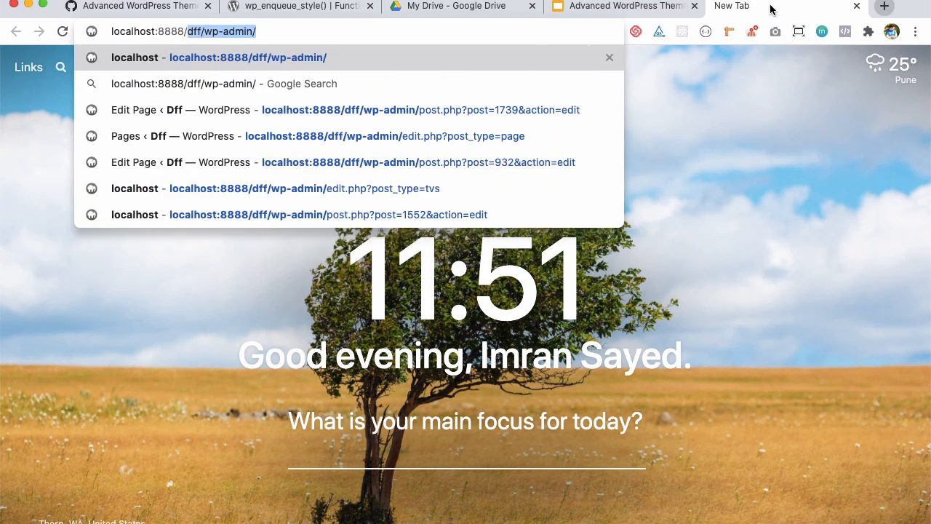
{"action": "key", "text": "Return"}
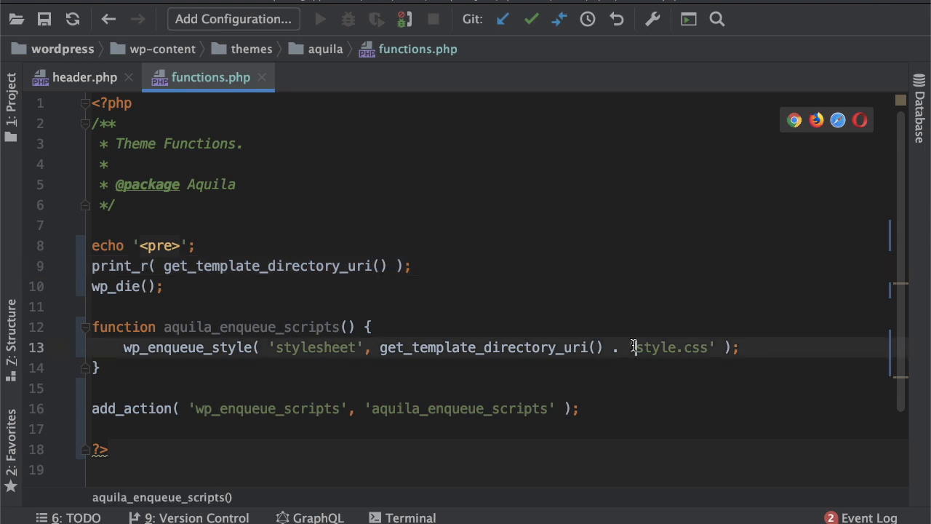
Step: Prefix the source path with a slash so it reads '/style.css'
{"action": "type", "text": "/"}
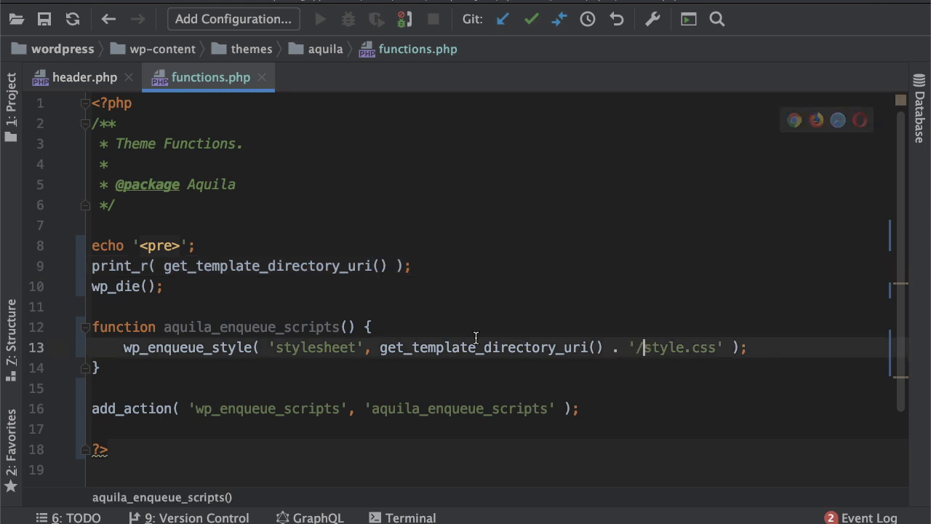
{"action": "mouse_move", "coordinate": [475, 357]}
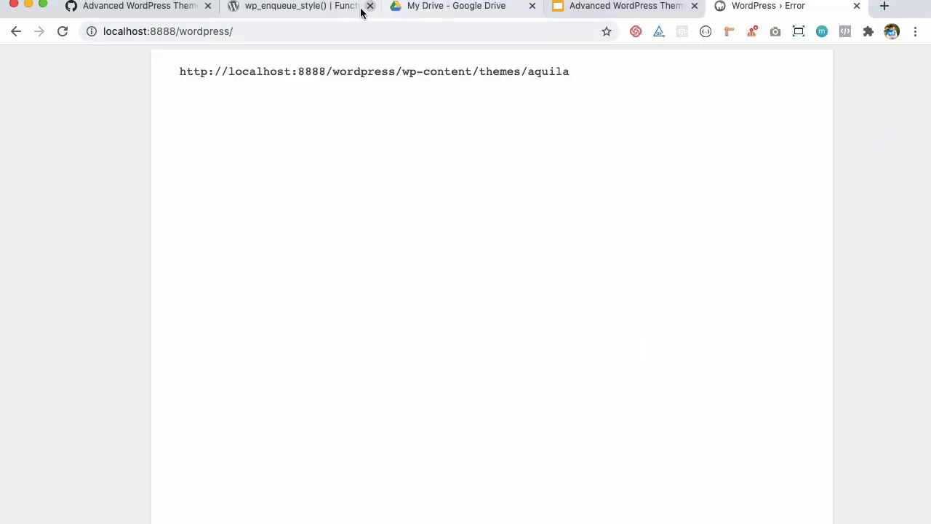
Step: Scroll the wp_enqueue_style() reference down to its changelog and user contributed notes
{"action": "left_click", "coordinate": [298, 6]}
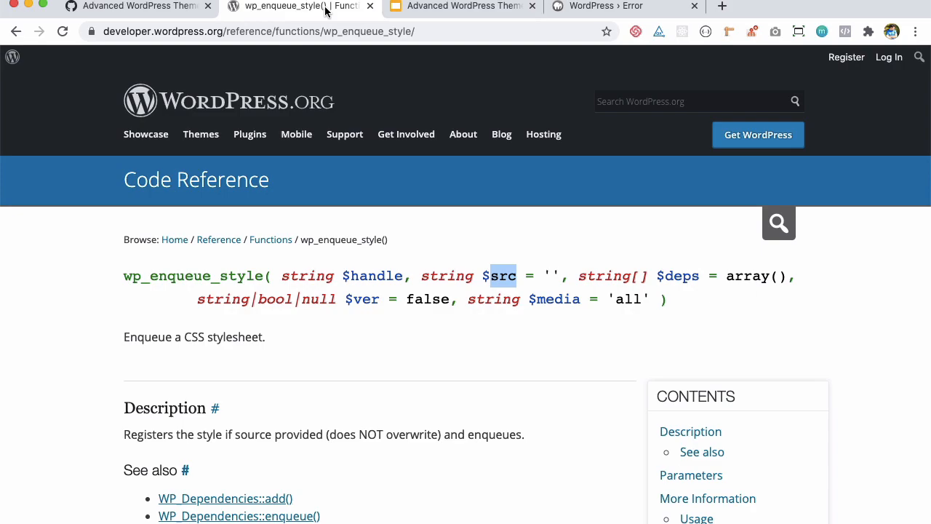
{"action": "scroll", "scroll_direction": "down", "scroll_amount": 3}
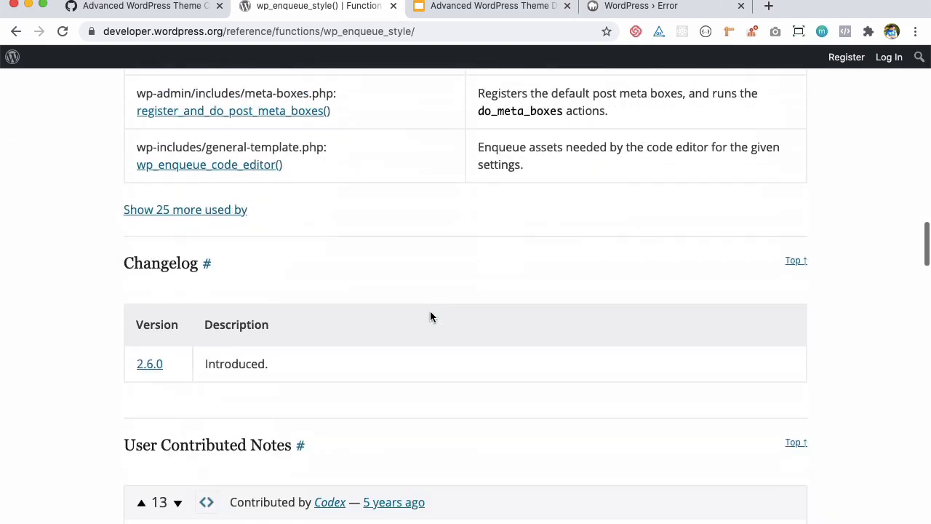
{"action": "scroll", "scroll_direction": "down", "scroll_amount": 3}
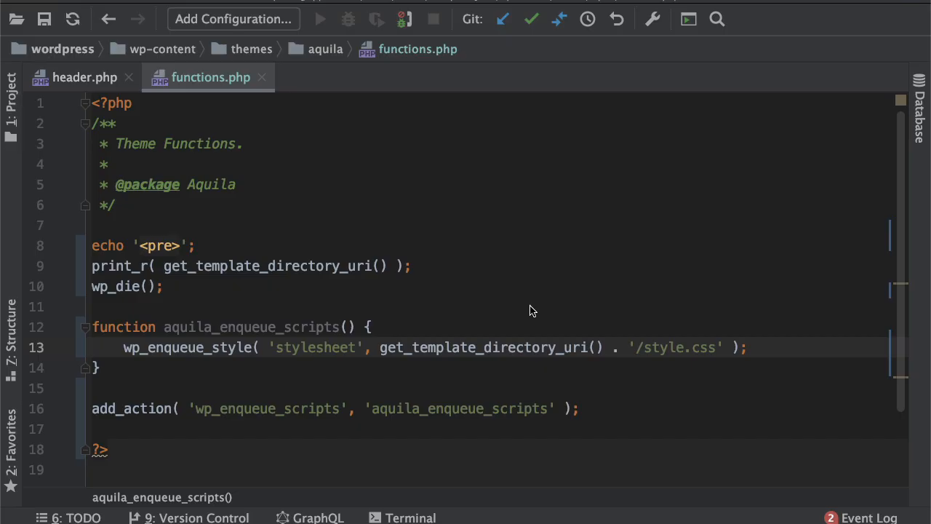
Step: Swap get_template_directory_uri for get_stylesheet_uri() in the debug print_r, showing the aquila/style.css URL
{"action": "double_click", "coordinate": [484, 347]}
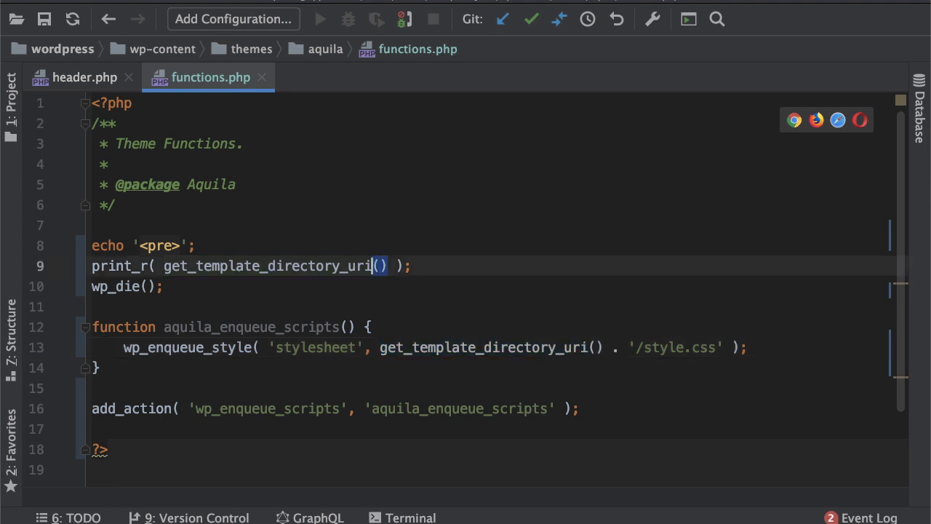
{"action": "double_click", "coordinate": [269, 265]}
{"action": "type", "text": "styleshee"}
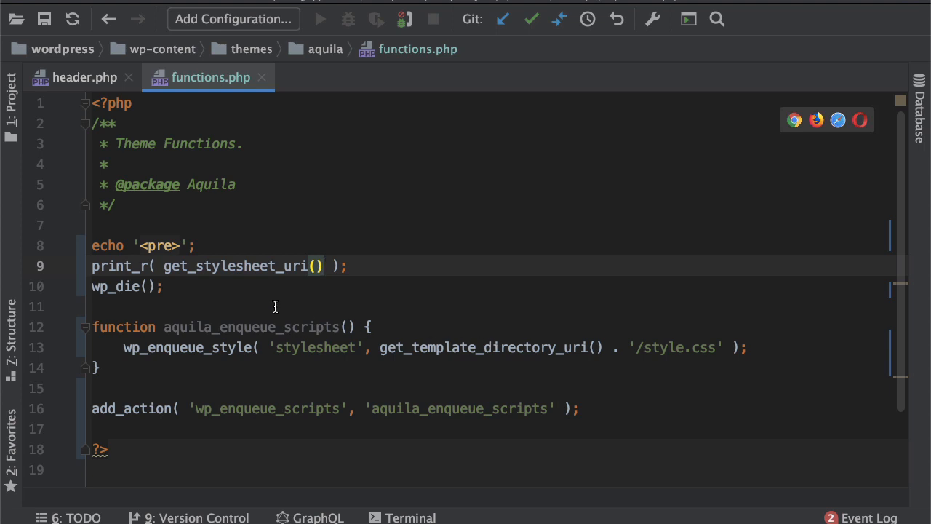
{"action": "mouse_move", "coordinate": [469, 311]}
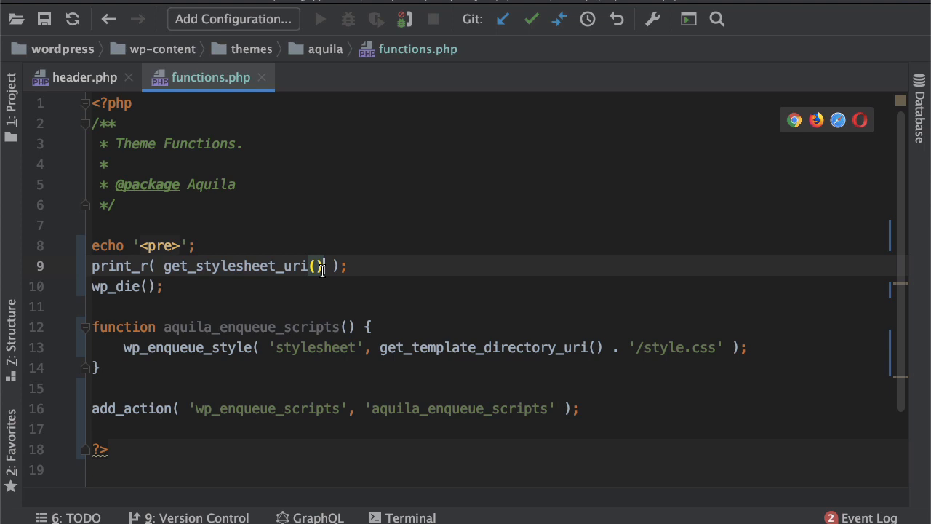
{"action": "double_click", "coordinate": [240, 265]}
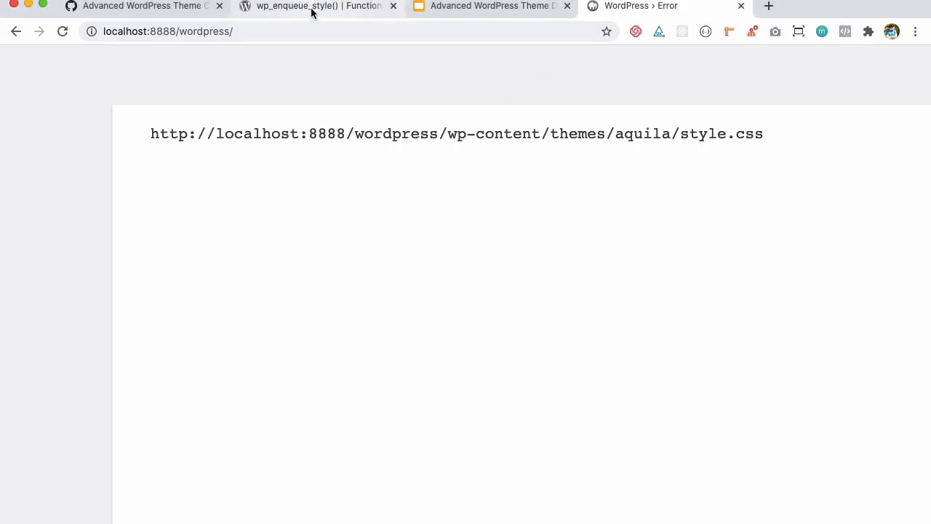
Step: Return to the wp_enqueue_style() Code Reference tab in Chrome
{"action": "left_click", "coordinate": [318, 6]}
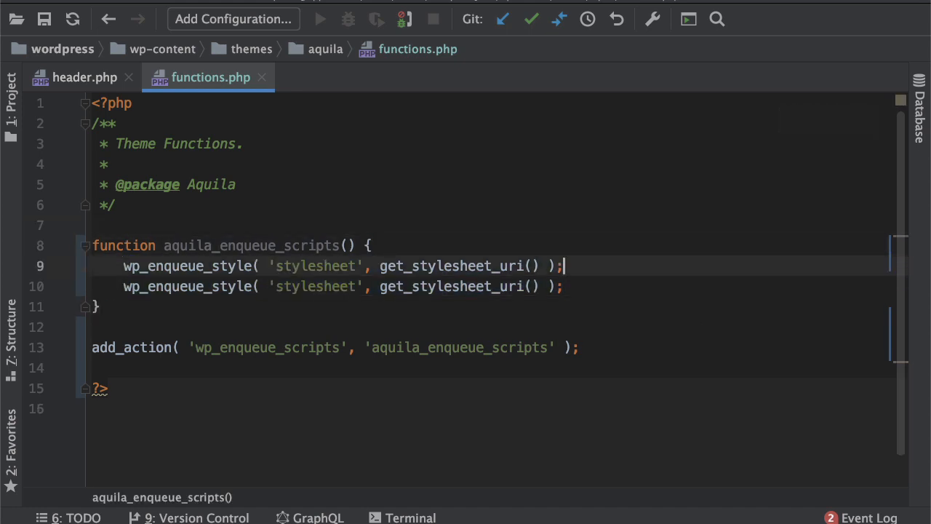
Step: Make the first enqueue load get_template_directory_uri() . '/main.css' under handle 'main-css'
{"action": "double_click", "coordinate": [456, 266]}
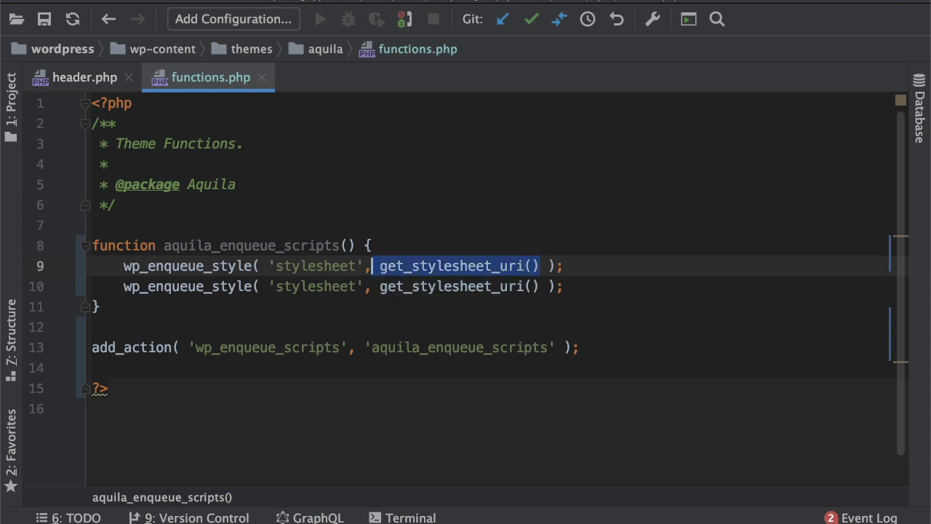
{"action": "type", "text": "get_template_director"}
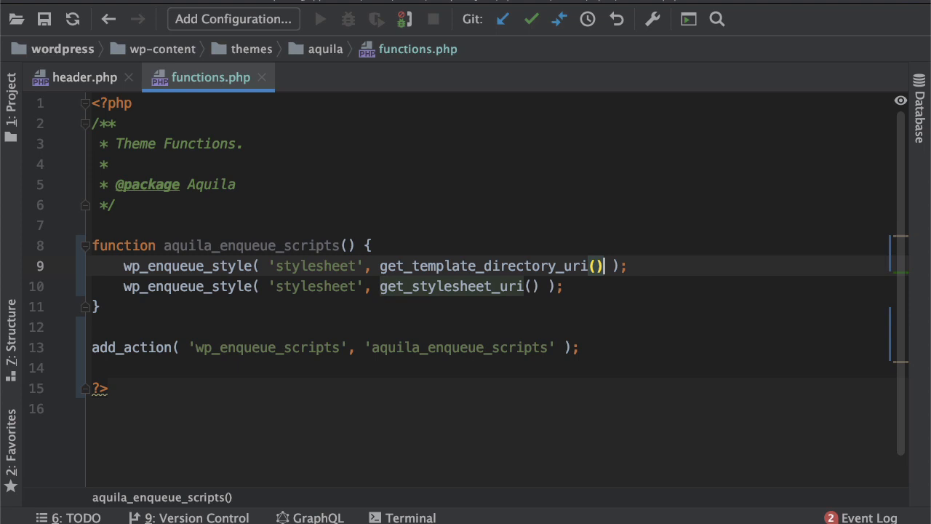
{"action": "type", "text": ". '/m'"}
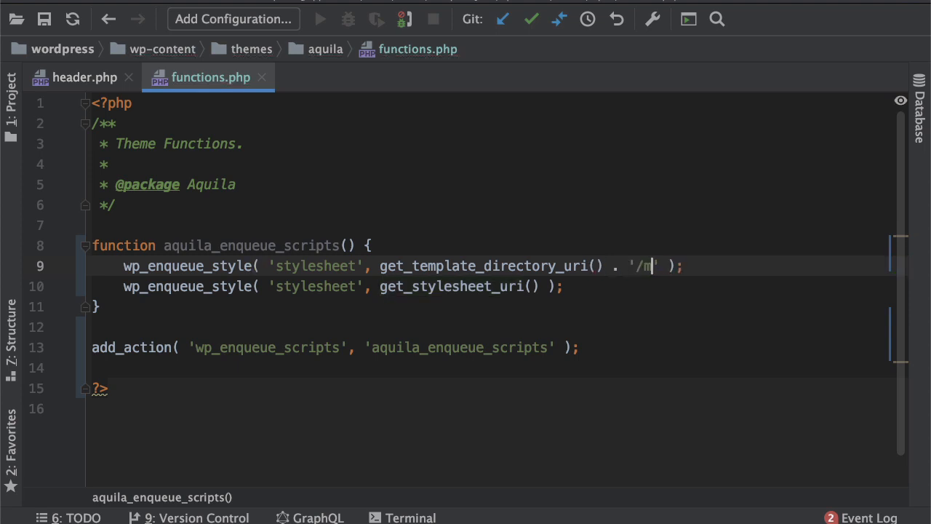
{"action": "type", "text": "ain.c"}
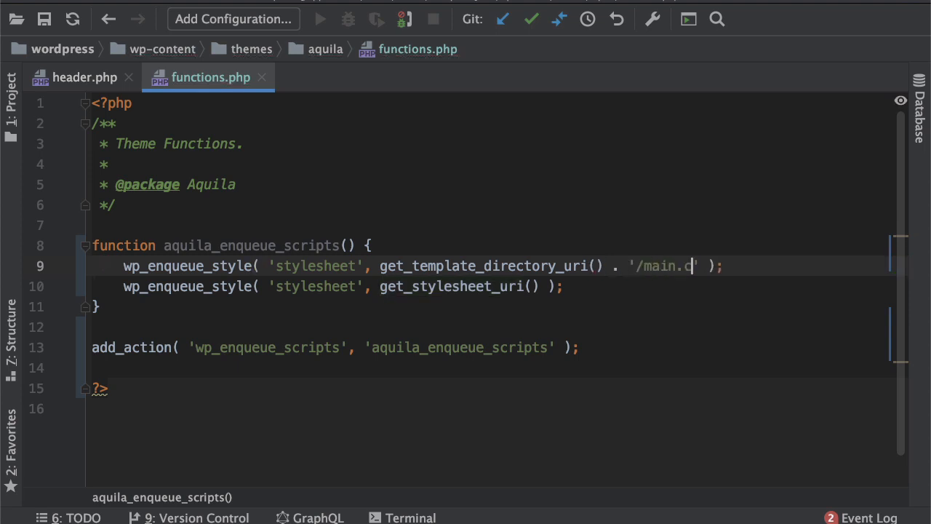
{"action": "type", "text": "ss"}
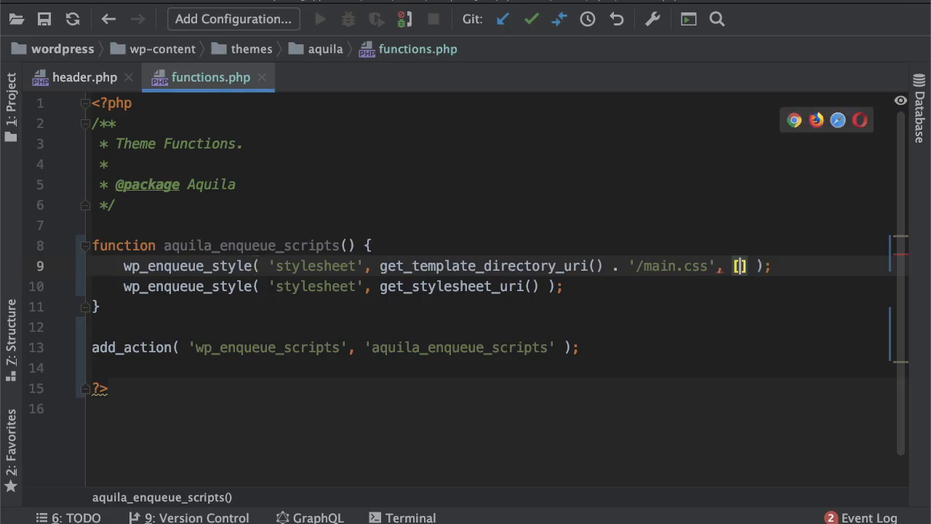
{"action": "type", "text": "'"}
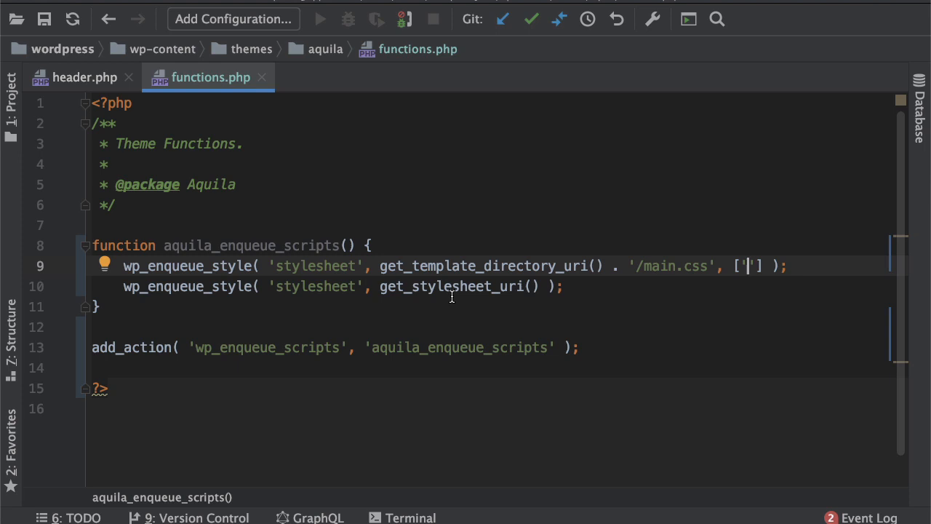
{"action": "type", "text": "main"}
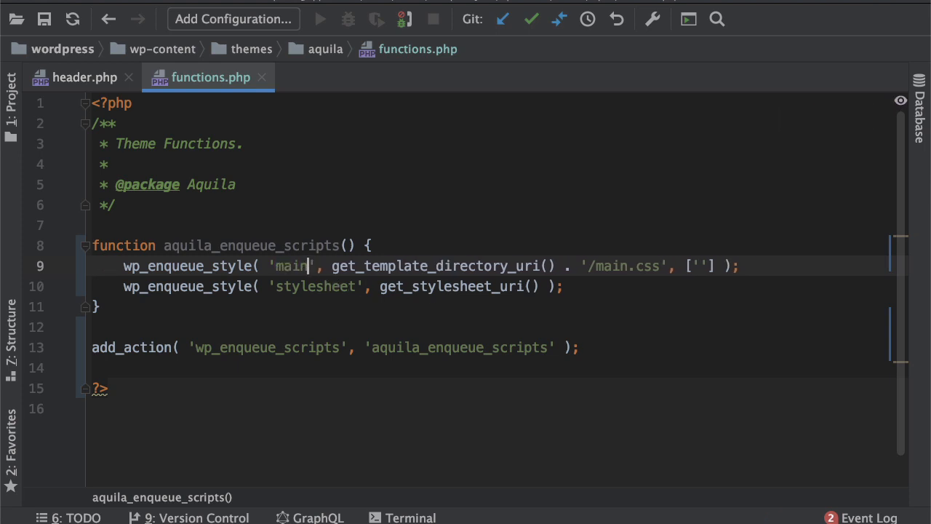
{"action": "type", "text": "-css"}
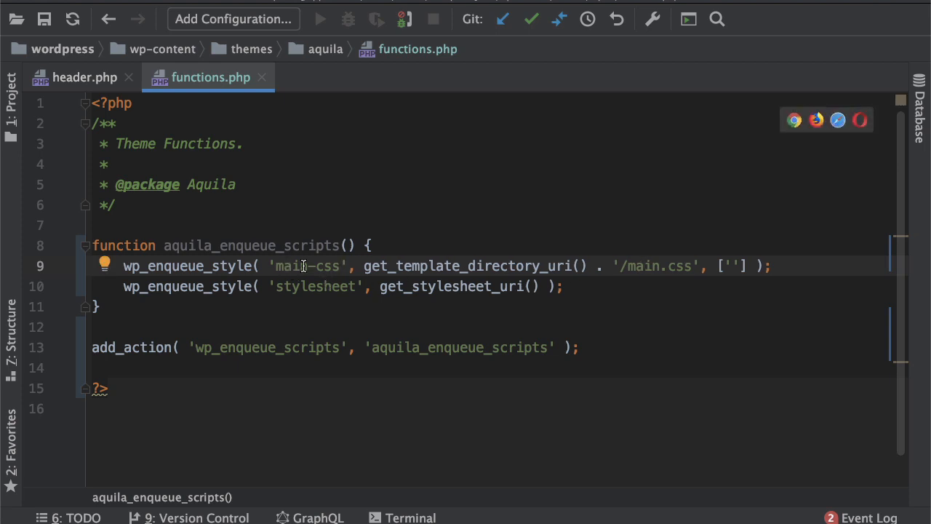
{"action": "mouse_move", "coordinate": [352, 285]}
{"action": "type", "text": "stylesheet"}
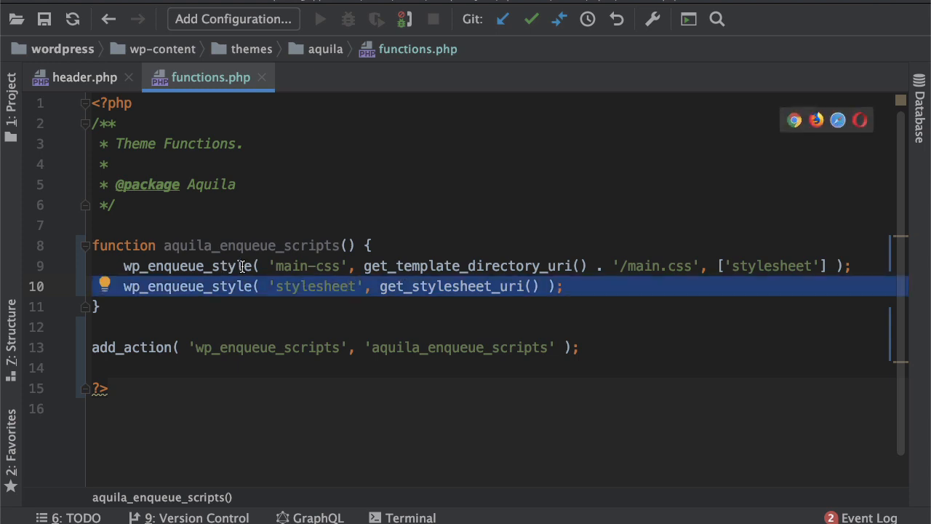
Step: Drop the main-css example line, leaving the 'stylesheet' enqueue ready for more arguments
{"action": "left_click", "coordinate": [325, 286]}
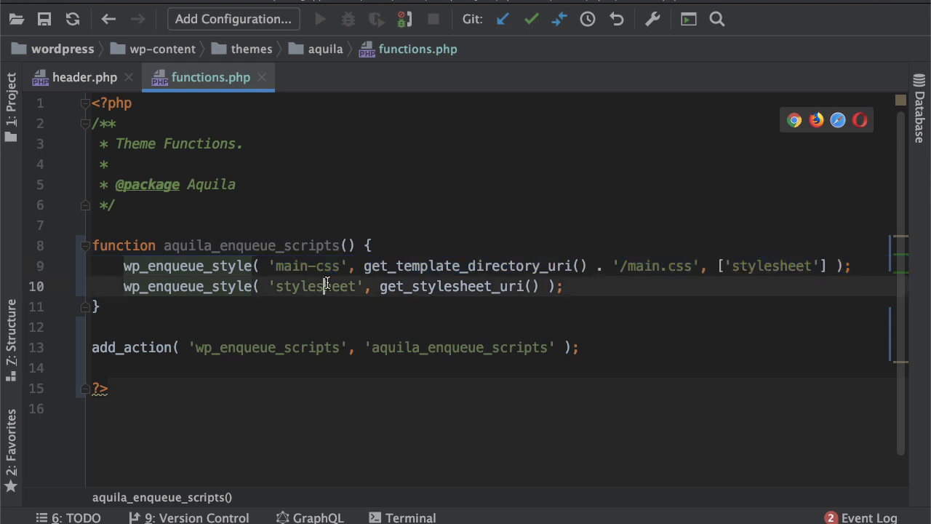
{"action": "double_click", "coordinate": [771, 266]}
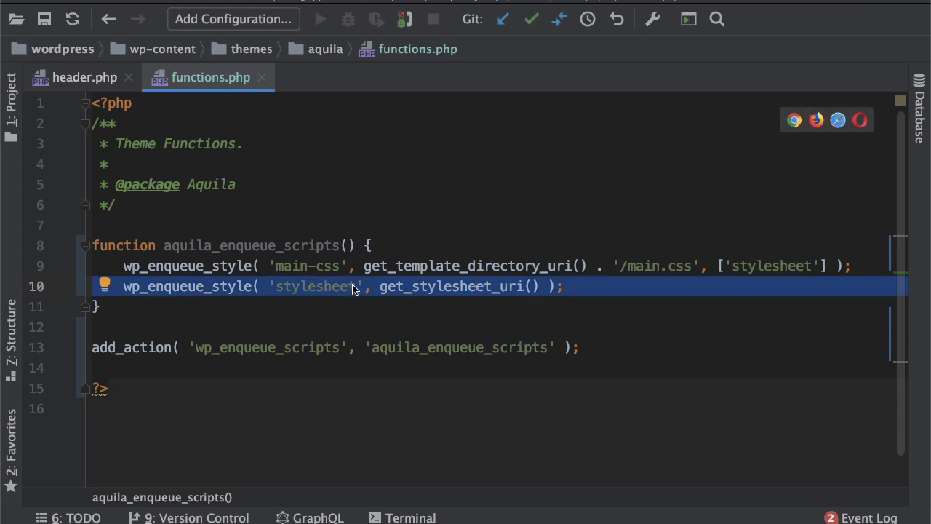
{"action": "mouse_move", "coordinate": [631, 288]}
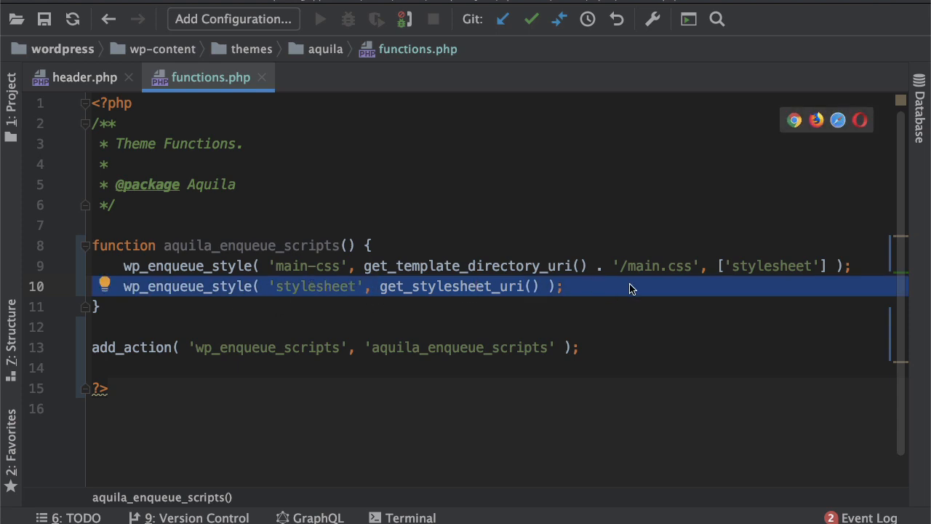
{"action": "mouse_move", "coordinate": [850, 265]}
{"action": "type", "text": ", "}
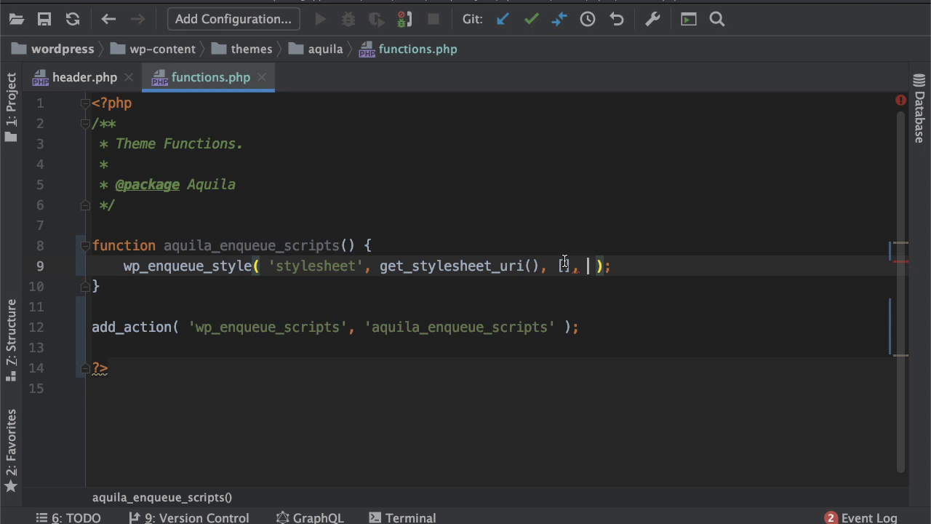
Step: Pass [] dependencies and filemtime() as version, then view filemtime's stub definition
{"action": "type", "text": "[]"}
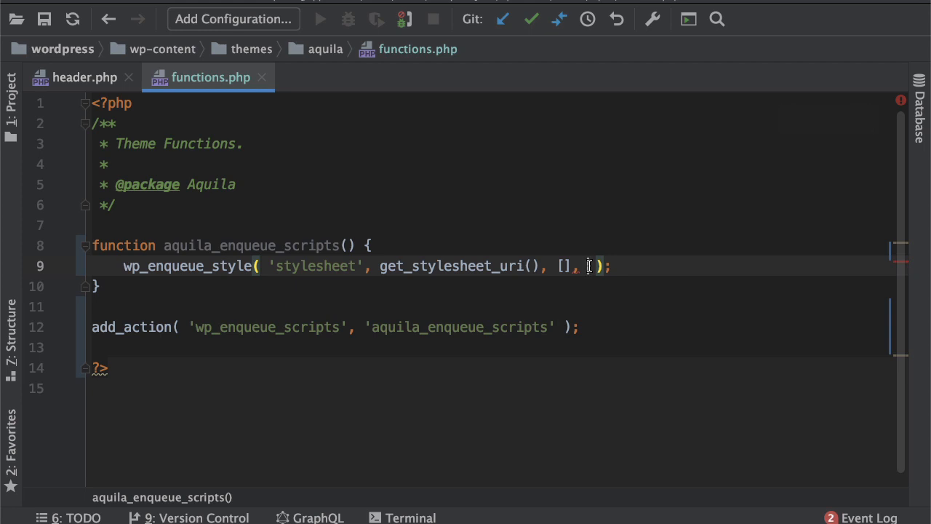
{"action": "type", "text": "f"}
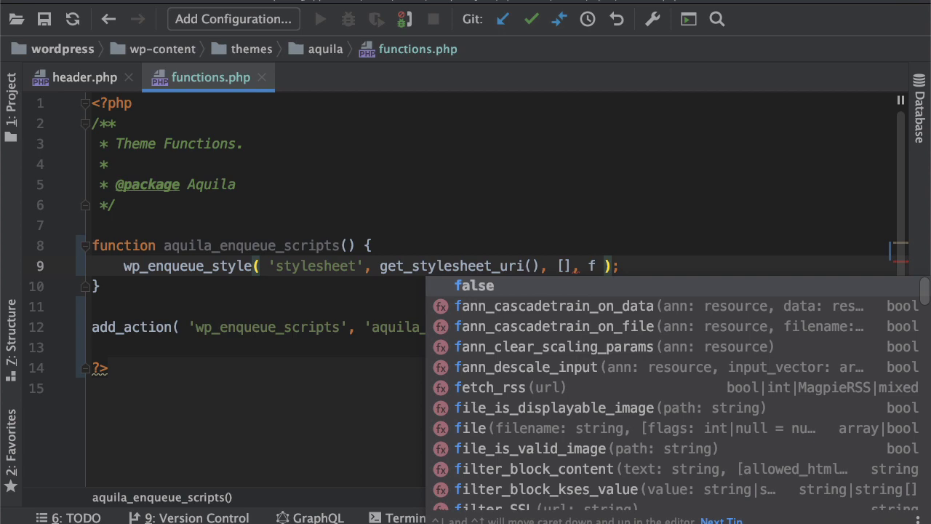
{"action": "type", "text": "ilemtime("}
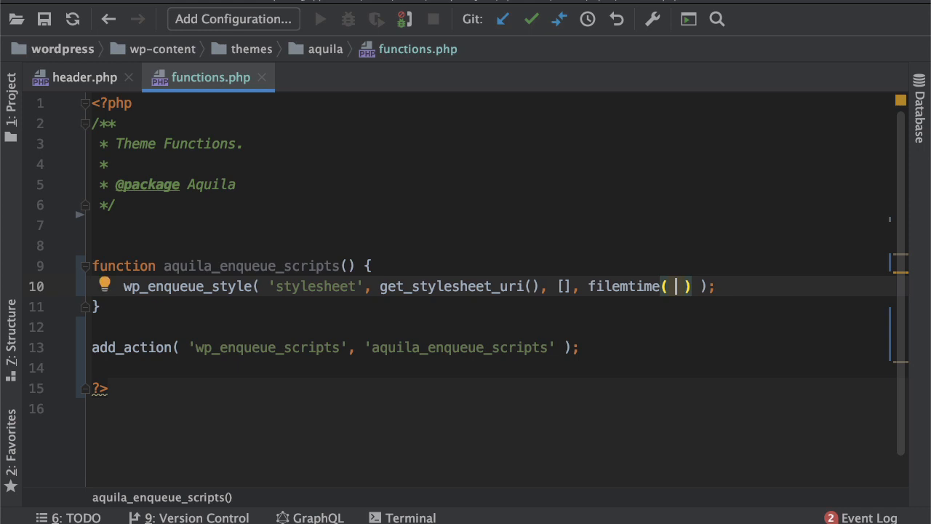
{"action": "double_click", "coordinate": [622, 286]}
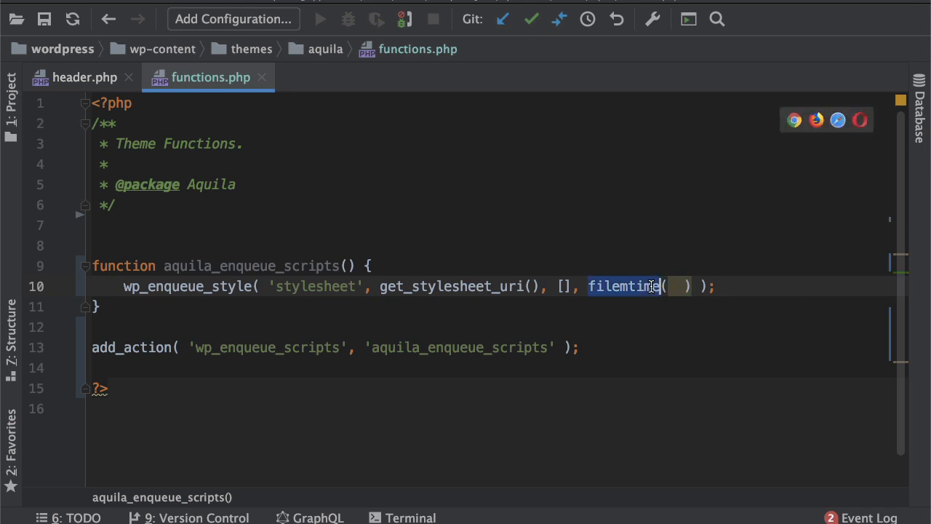
{"action": "left_click", "coordinate": [622, 285]}
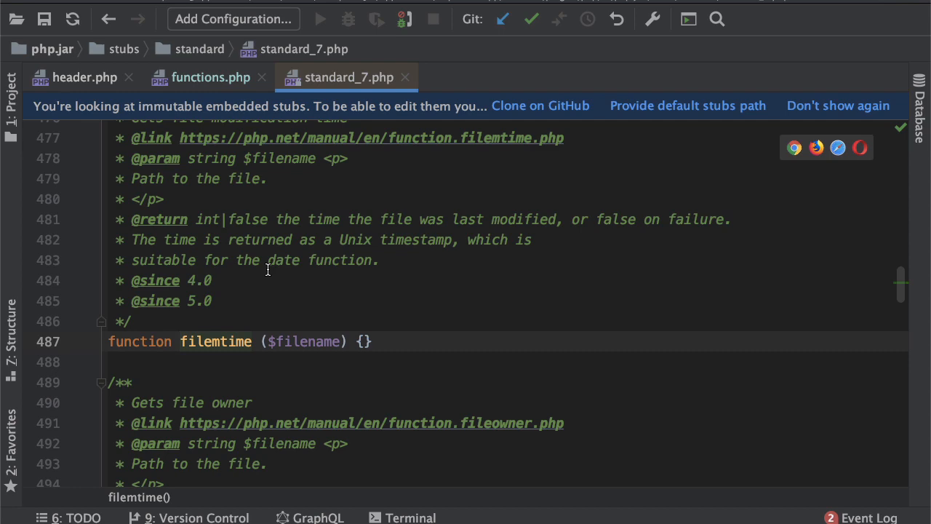
Step: Check the theme's style.css in the Project panel and return to functions.php's filemtime argument
{"action": "left_click", "coordinate": [179, 341]}
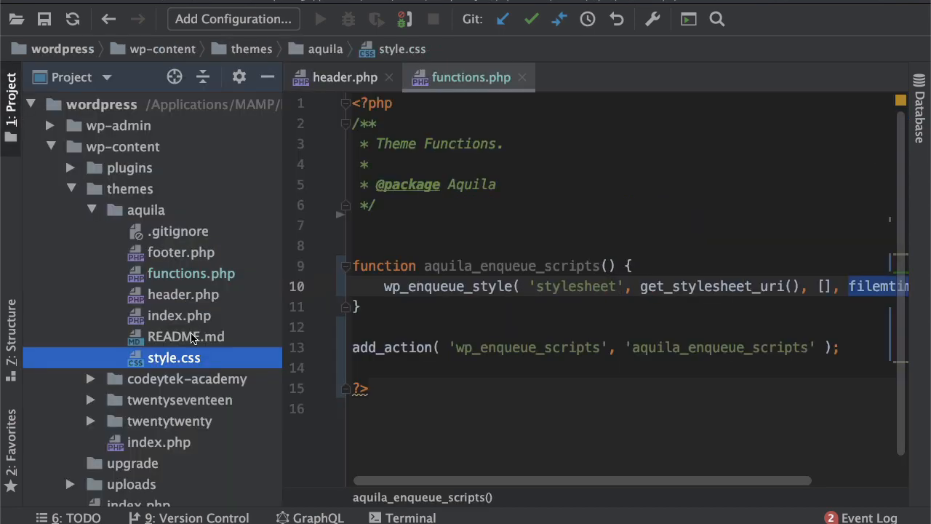
{"action": "double_click", "coordinate": [174, 357]}
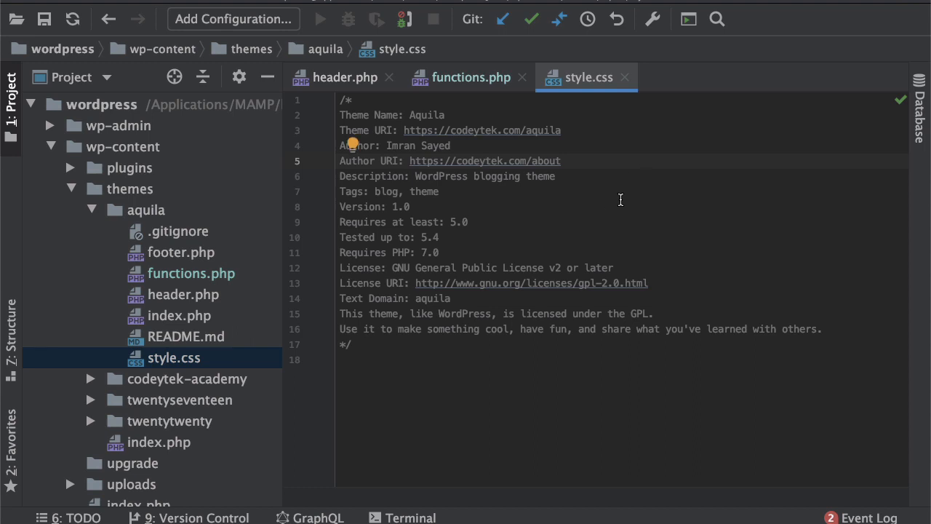
{"action": "left_click", "coordinate": [468, 77]}
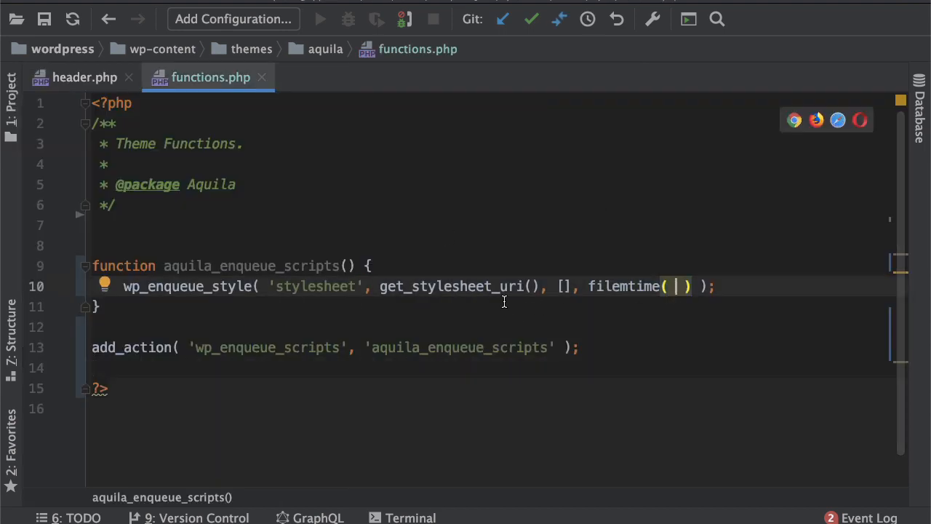
{"action": "double_click", "coordinate": [451, 285]}
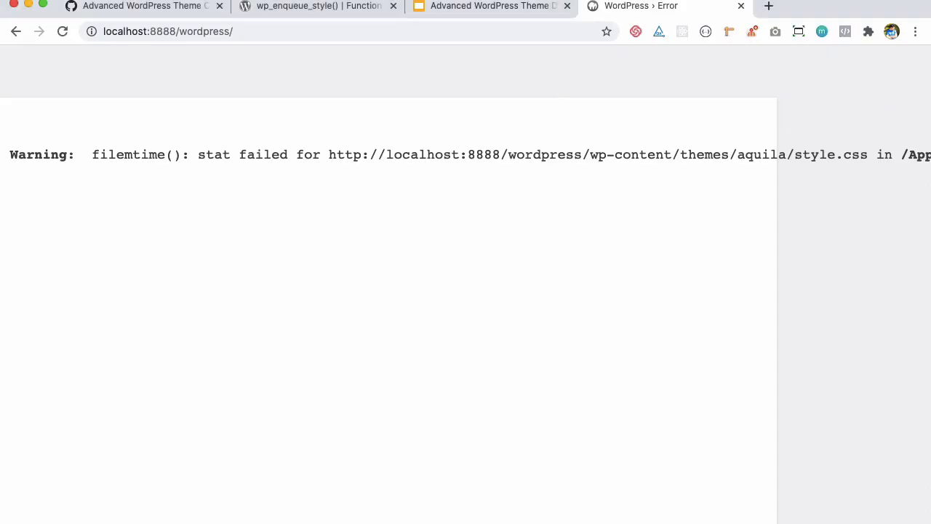
Step: Add debug print_r lines and give filemtime() the path get_template_directory() . '/style.css'
{"action": "left_click", "coordinate": [317, 6]}
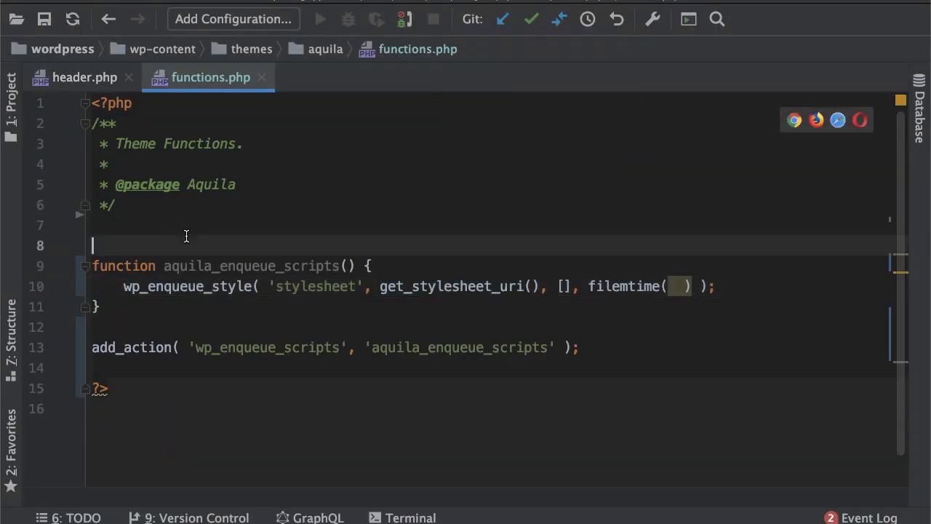
{"action": "type", "text": "pre/"}
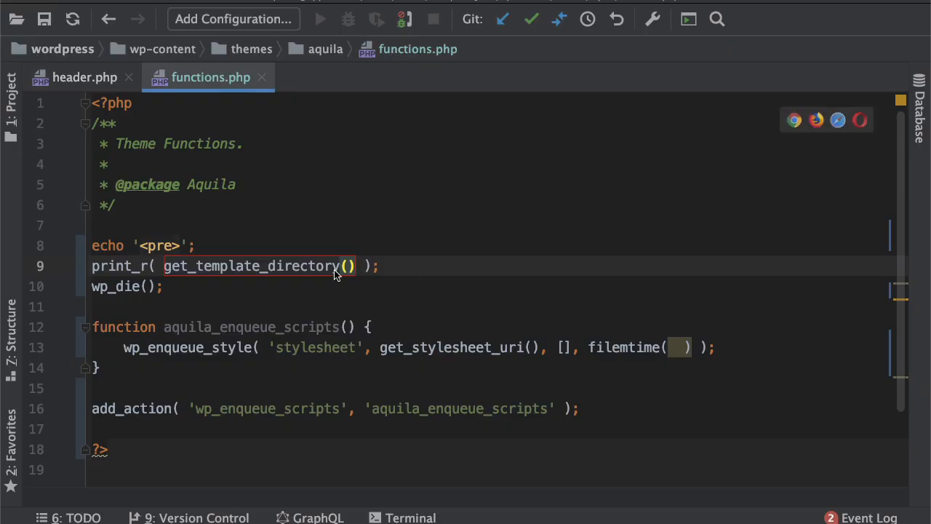
{"action": "double_click", "coordinate": [251, 265]}
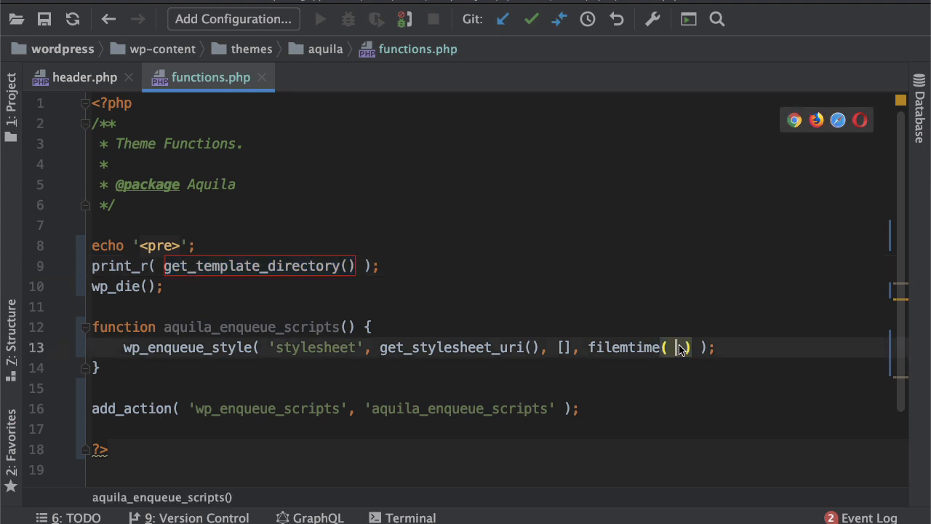
{"action": "type", "text": "get_template_directory() . '/"}
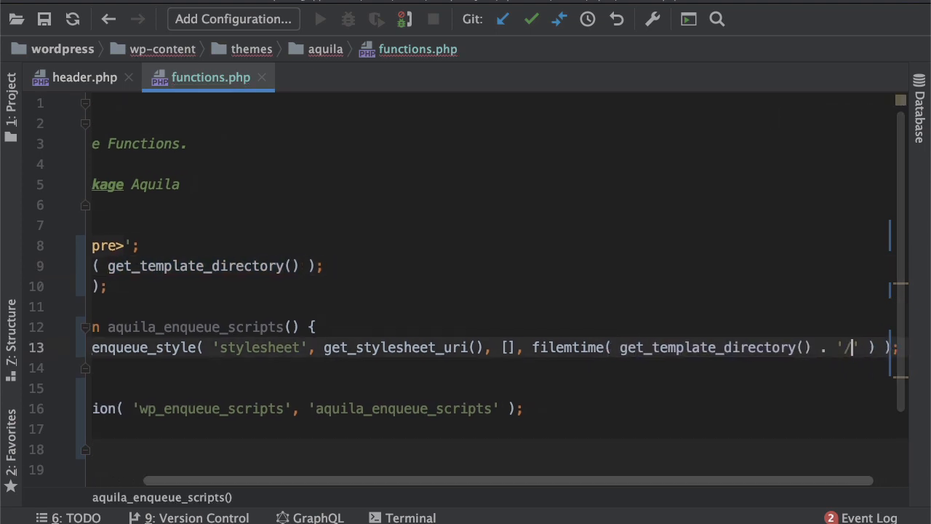
{"action": "type", "text": "style"}
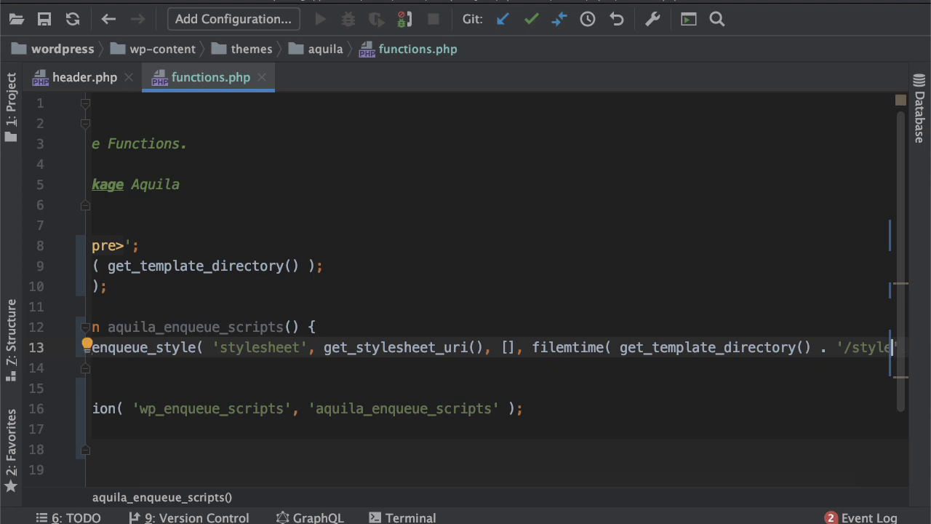
{"action": "scroll", "scroll_direction": "right", "scroll_amount": 3}
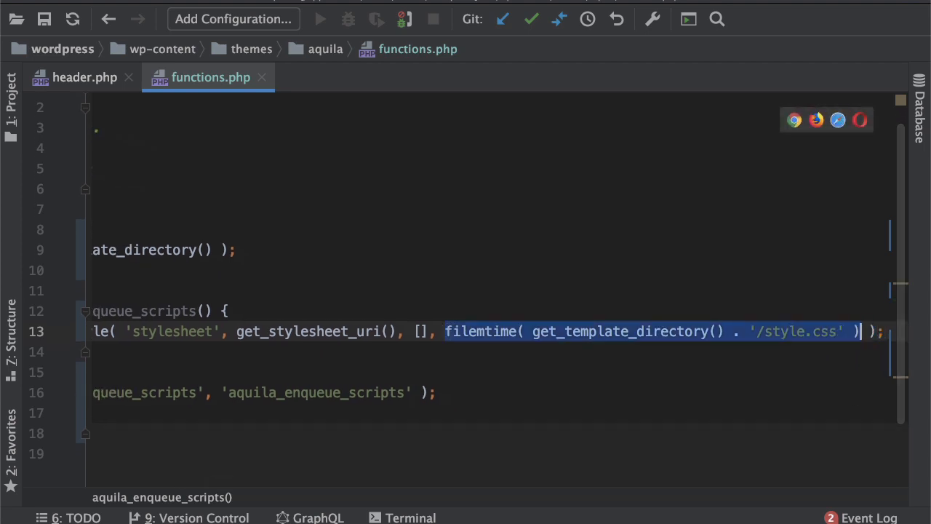
{"action": "scroll", "scroll_direction": "up", "scroll_amount": 3}
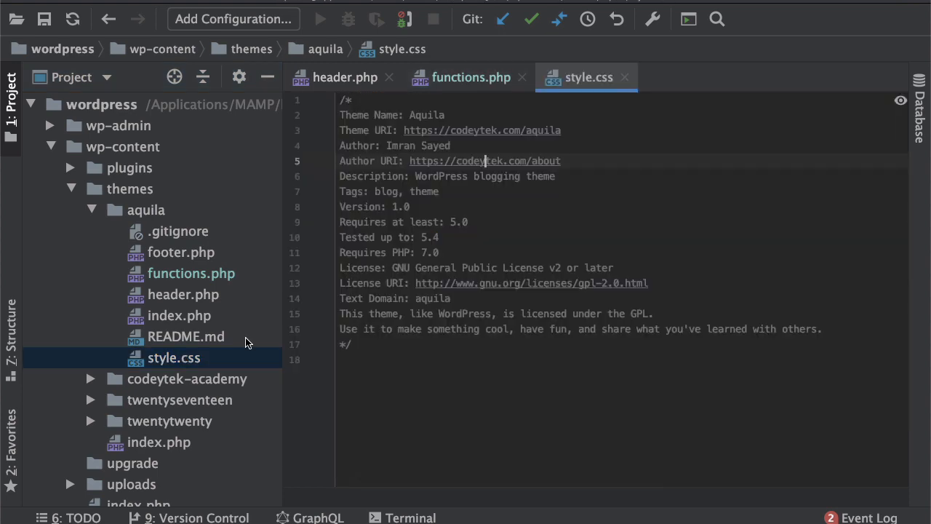
{"action": "type", "text": "body"}
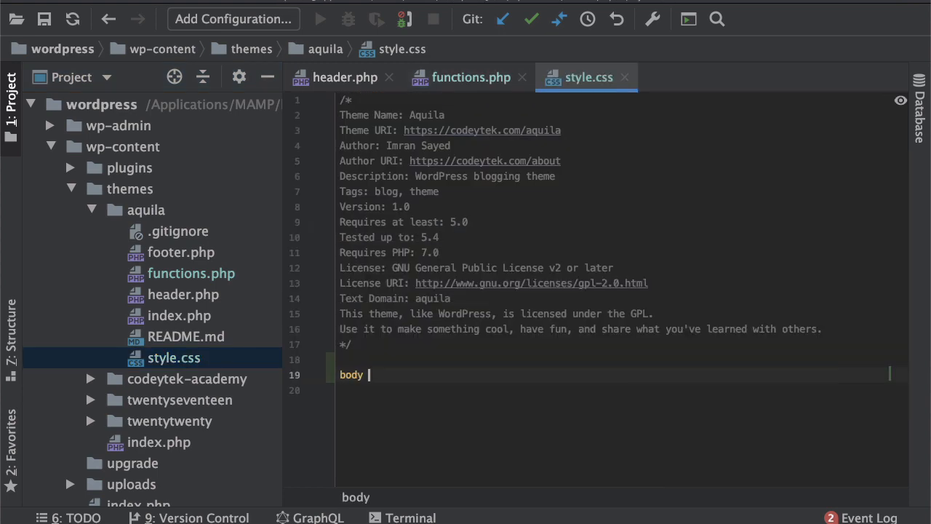
{"action": "type", "text": "col"}
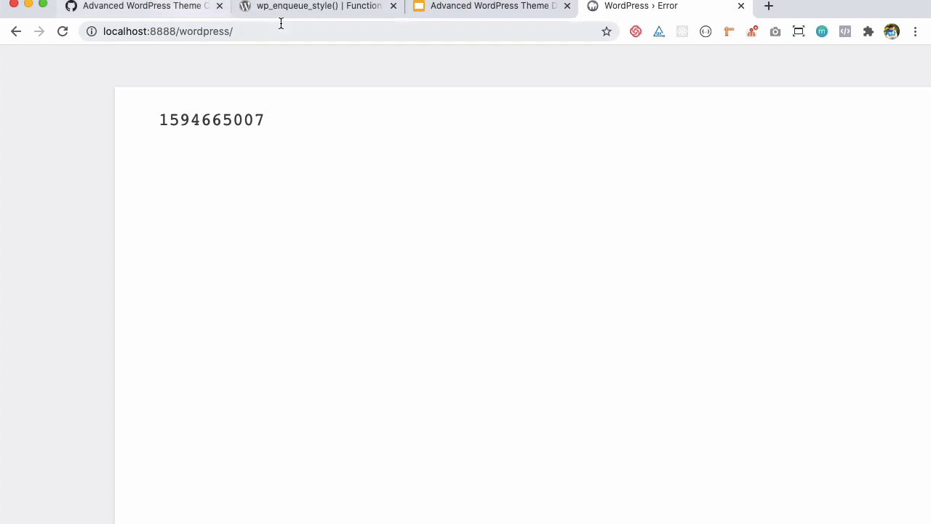
Step: Review the $handle, $src, $deps, $ver and $media parameter descriptions of wp_enqueue_style()
{"action": "left_click", "coordinate": [316, 5]}
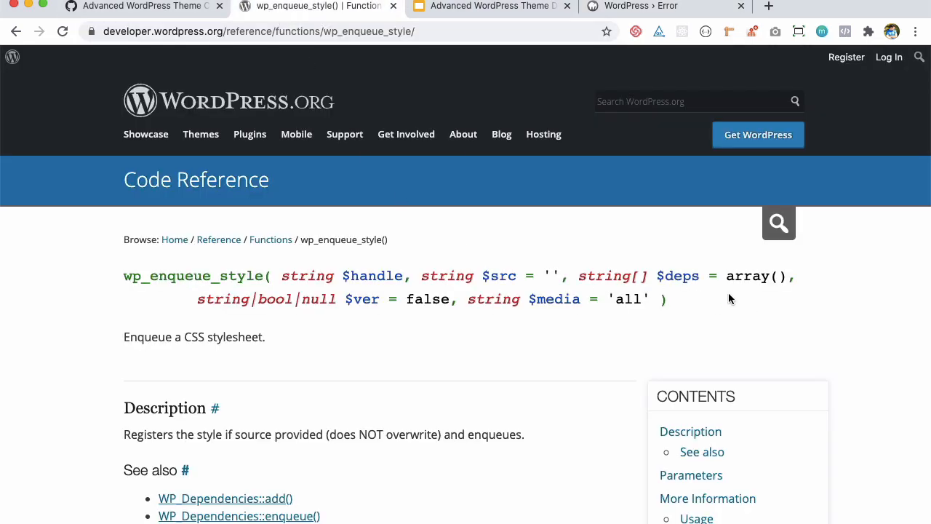
{"action": "double_click", "coordinate": [365, 299]}
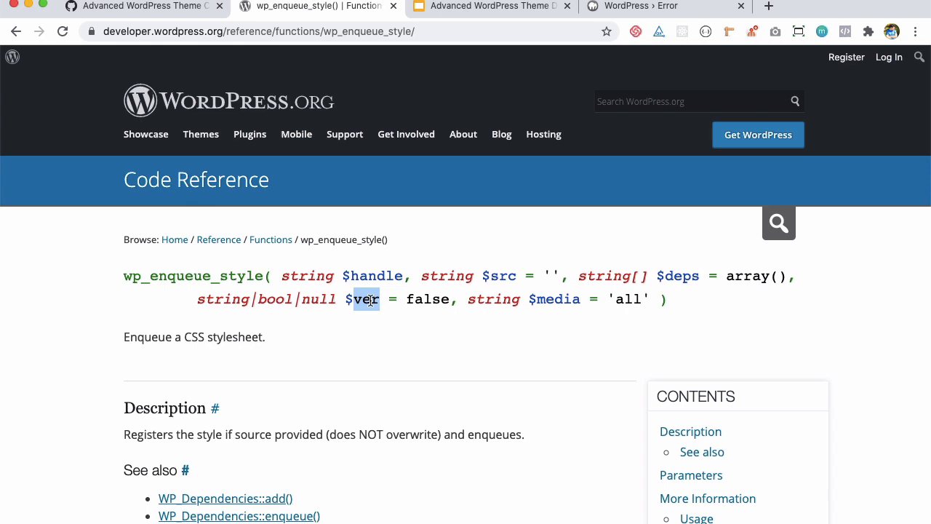
{"action": "mouse_move", "coordinate": [427, 299]}
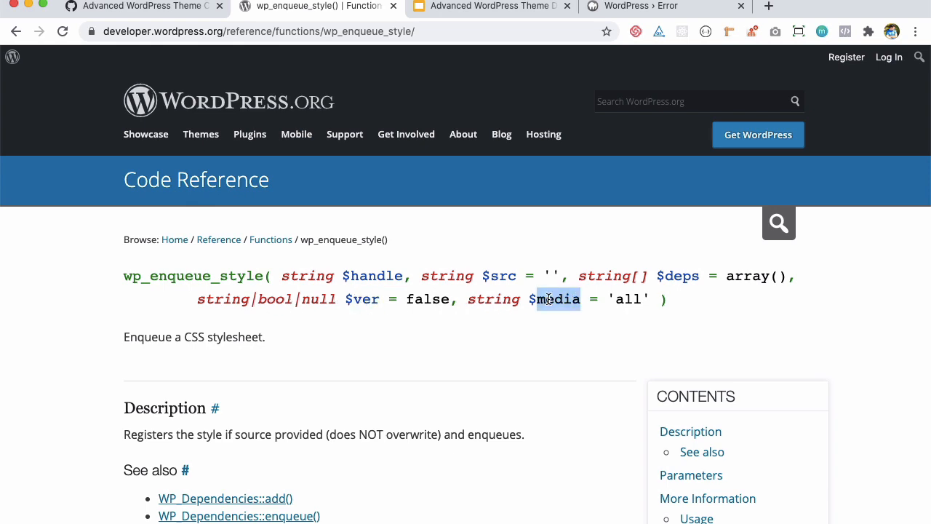
{"action": "scroll", "scroll_direction": "down", "scroll_amount": 3}
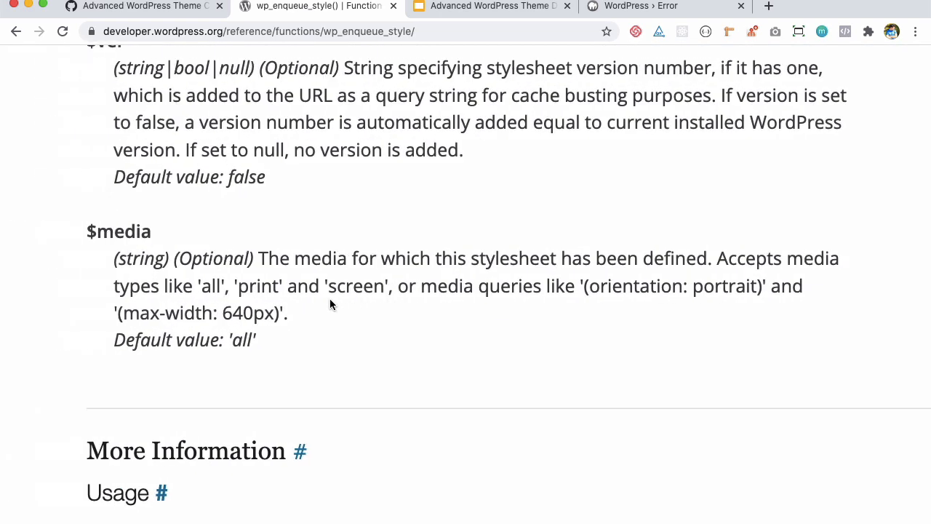
{"action": "scroll", "scroll_direction": "up", "scroll_amount": 3}
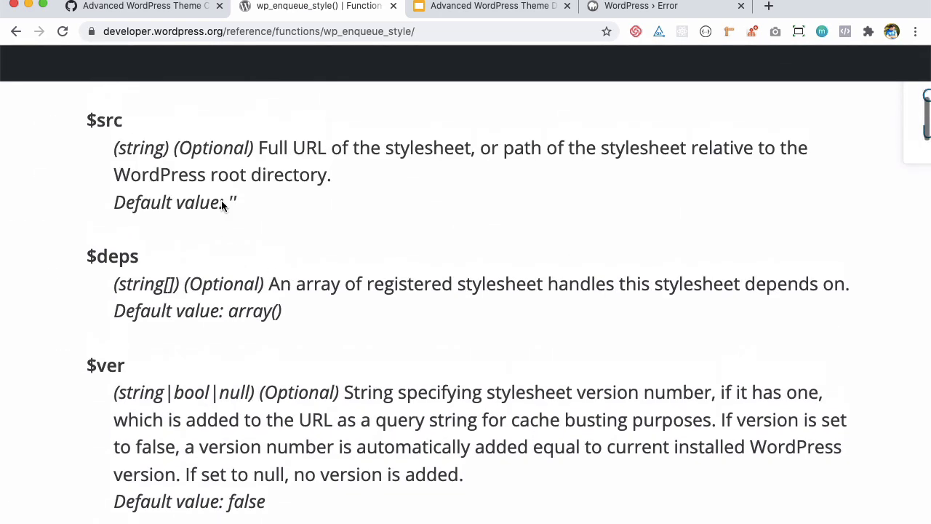
{"action": "scroll", "scroll_direction": "up", "scroll_amount": 3}
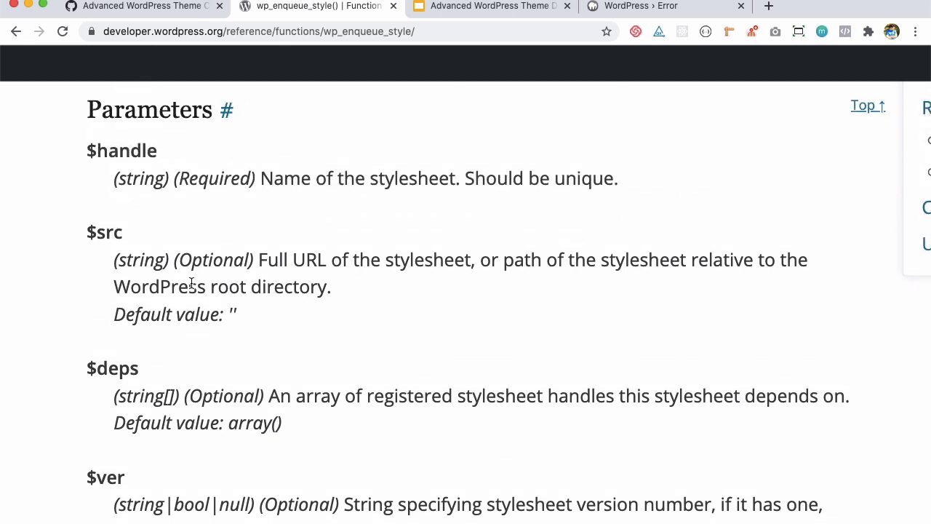
{"action": "double_click", "coordinate": [214, 178]}
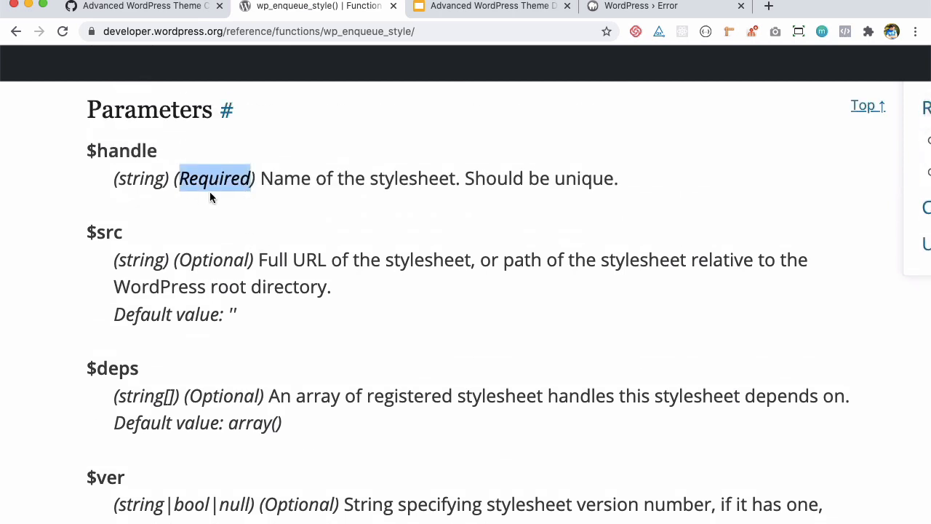
{"action": "scroll", "scroll_direction": "down", "scroll_amount": 3}
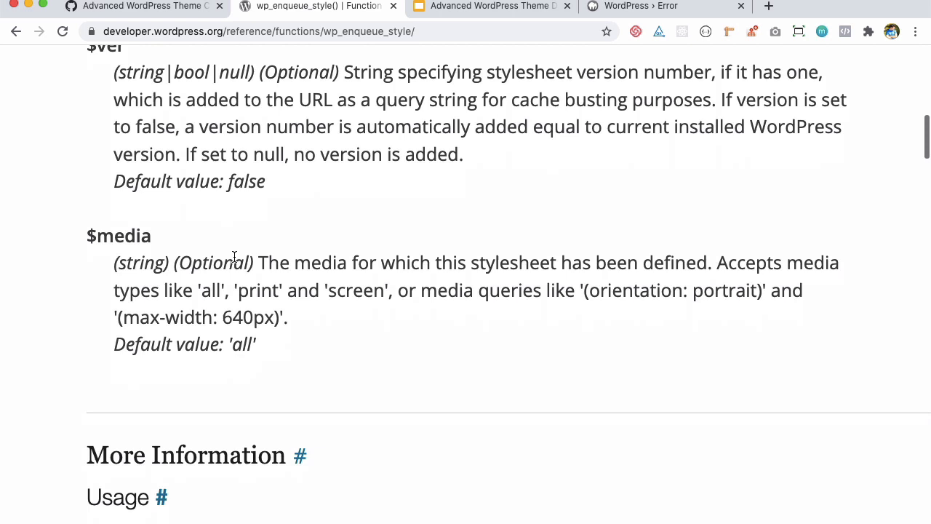
{"action": "mouse_move", "coordinate": [411, 273]}
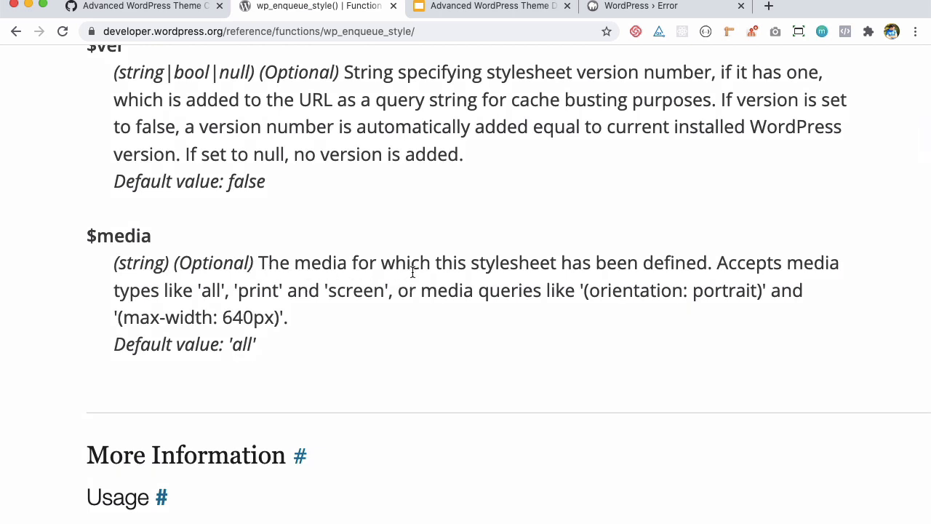
{"action": "mouse_move", "coordinate": [692, 281]}
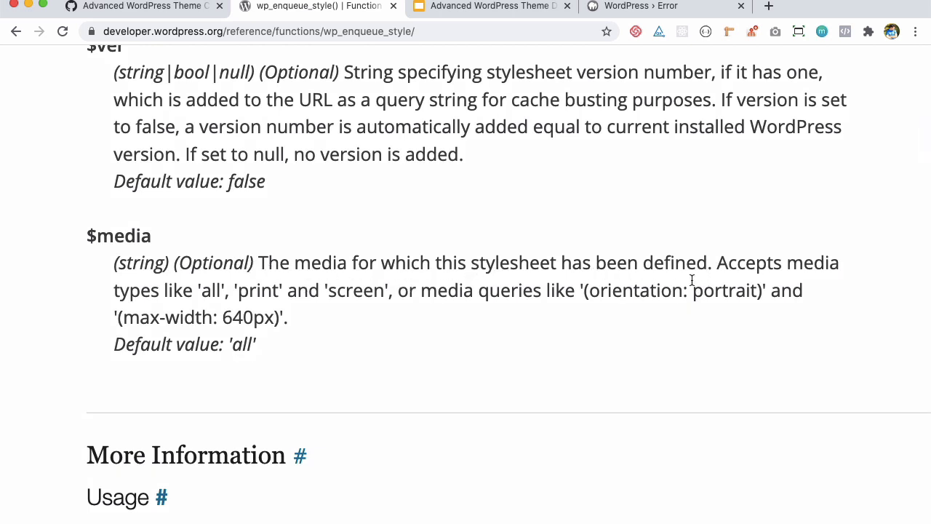
{"action": "mouse_move", "coordinate": [323, 310]}
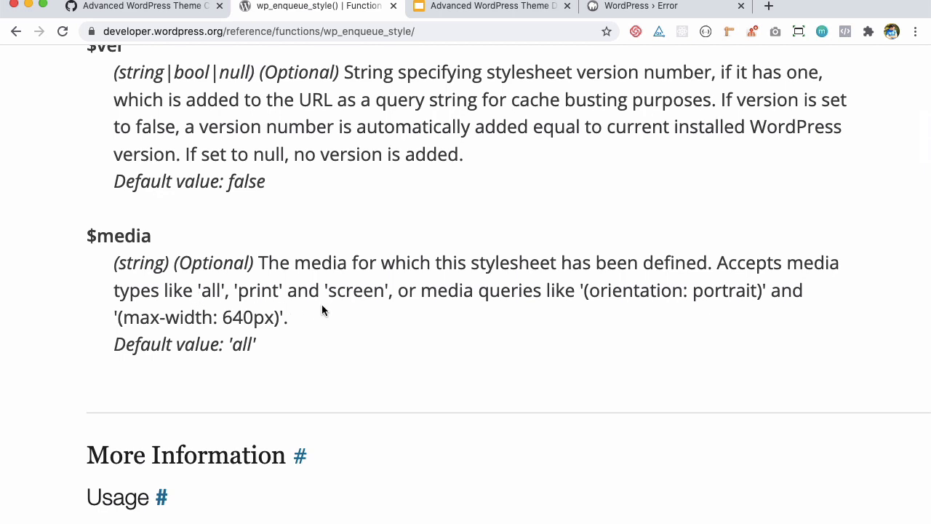
{"action": "mouse_move", "coordinate": [488, 297]}
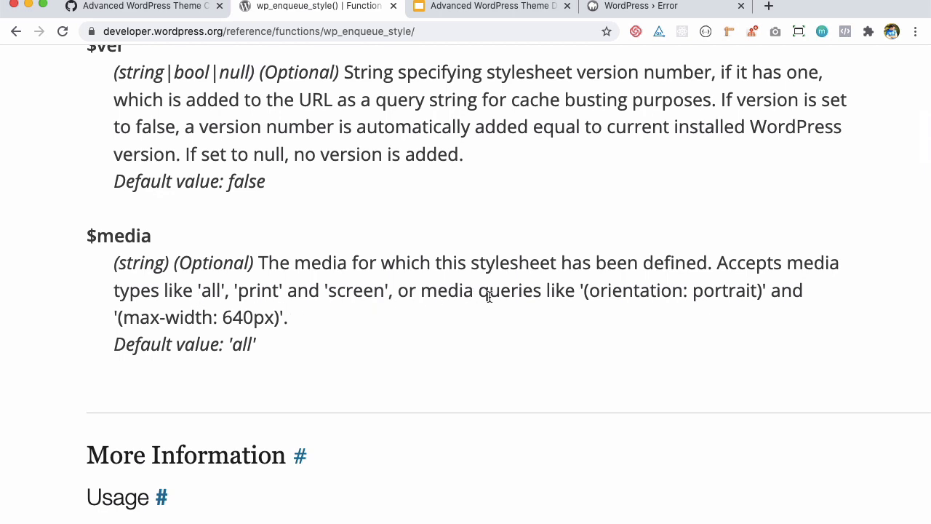
{"action": "mouse_move", "coordinate": [756, 300]}
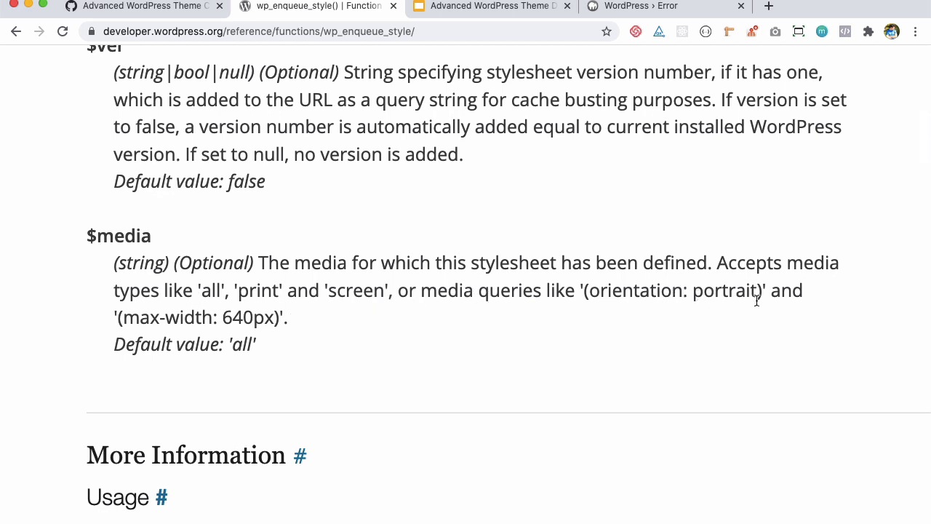
{"action": "mouse_move", "coordinate": [344, 269]}
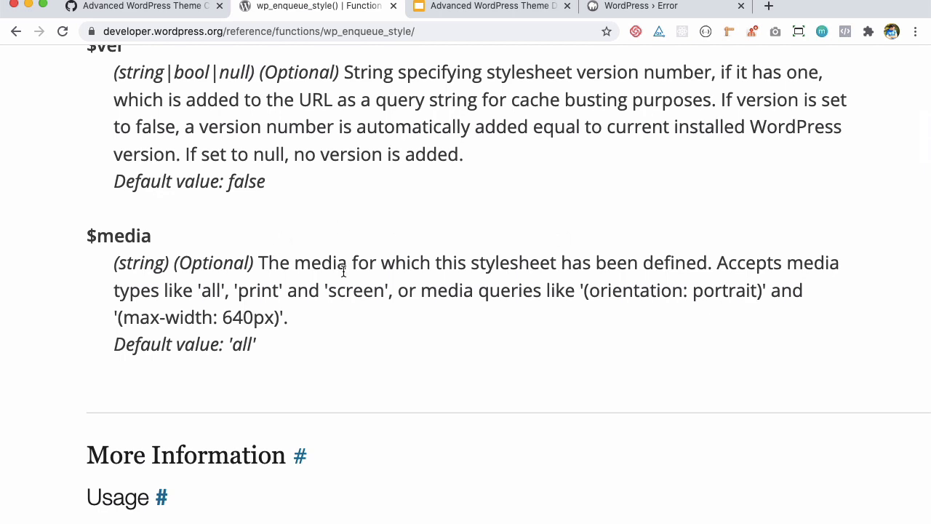
{"action": "mouse_move", "coordinate": [245, 343]}
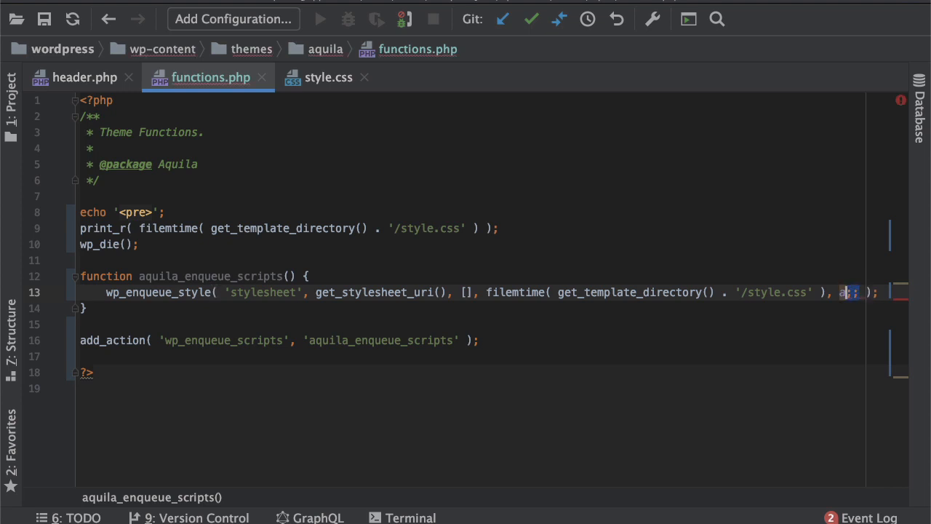
Step: Add the 'all' media argument after the filemtime() version in the stylesheet enqueue
{"action": "type", "text": "a"}
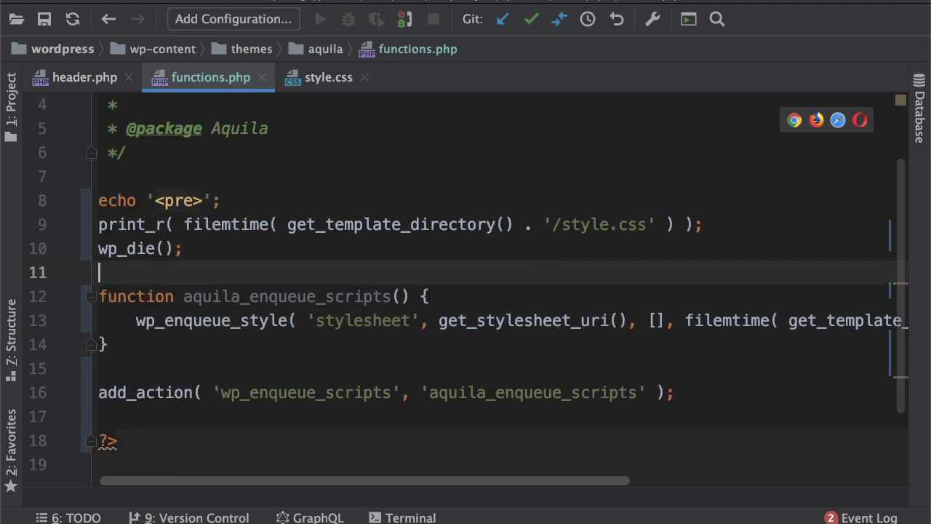
{"action": "scroll", "scroll_direction": "up", "scroll_amount": 3}
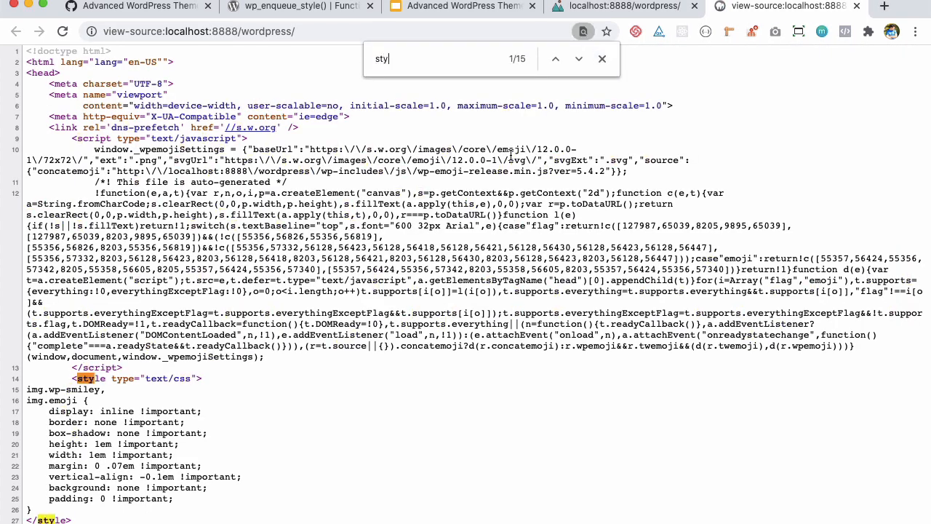
{"action": "type", "text": "style.css"}
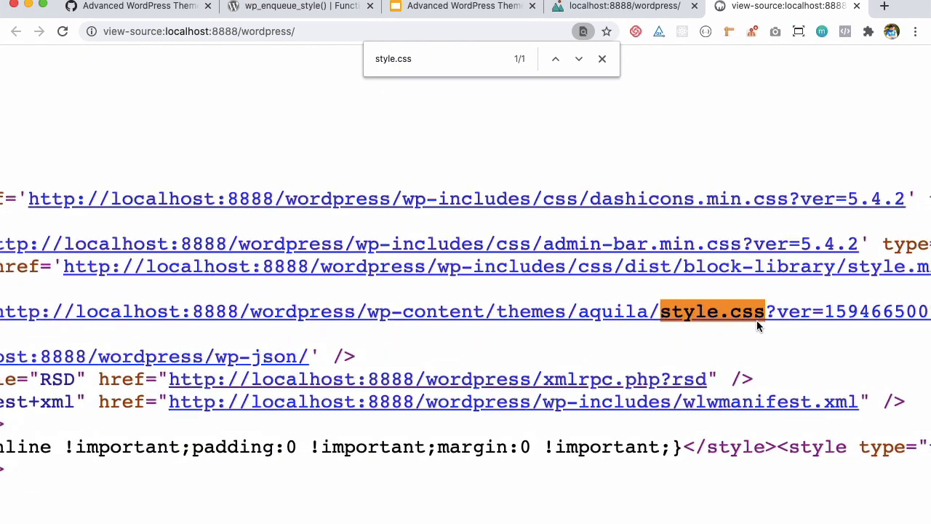
{"action": "scroll", "scroll_direction": "right", "scroll_amount": 3}
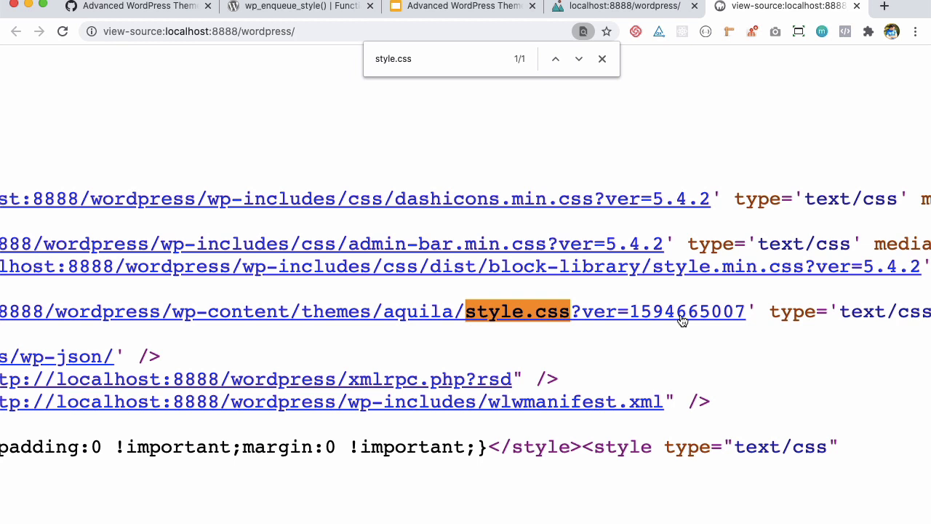
{"action": "mouse_move", "coordinate": [624, 320]}
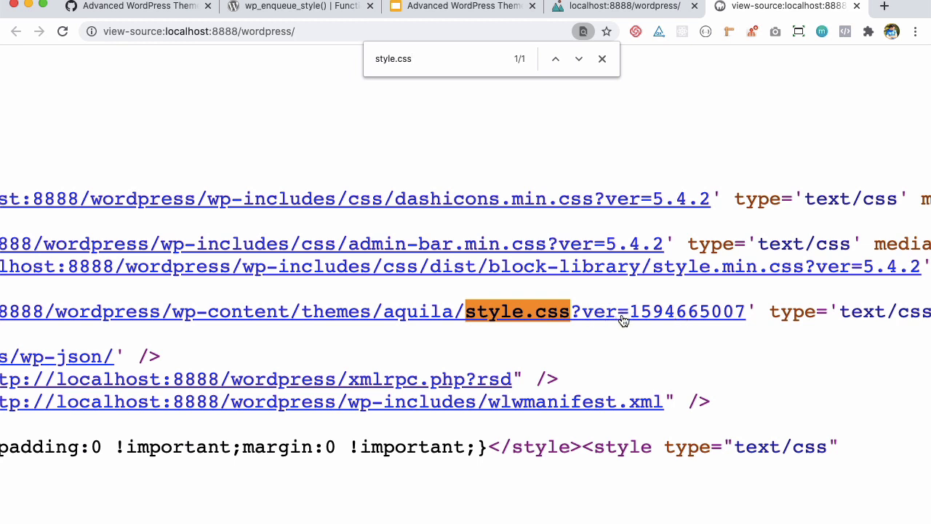
{"action": "mouse_move", "coordinate": [739, 320]}
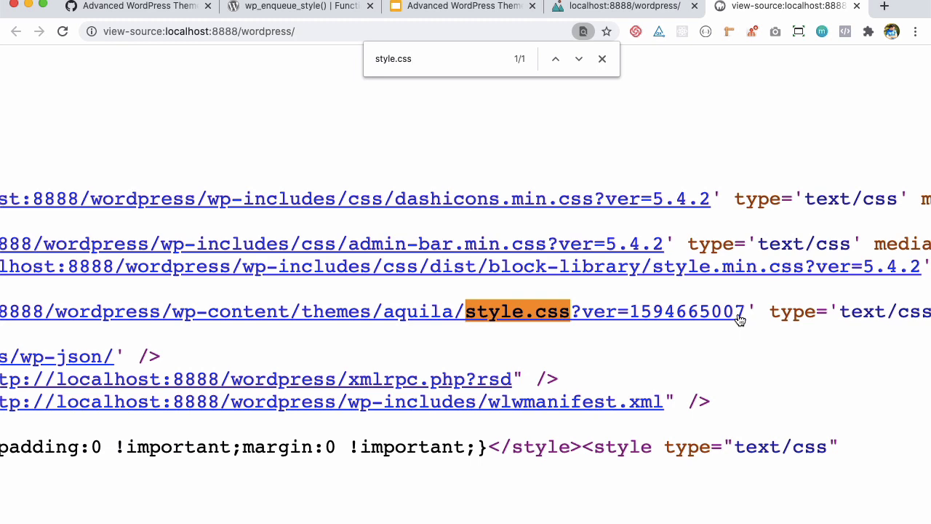
{"action": "left_click", "coordinate": [518, 311]}
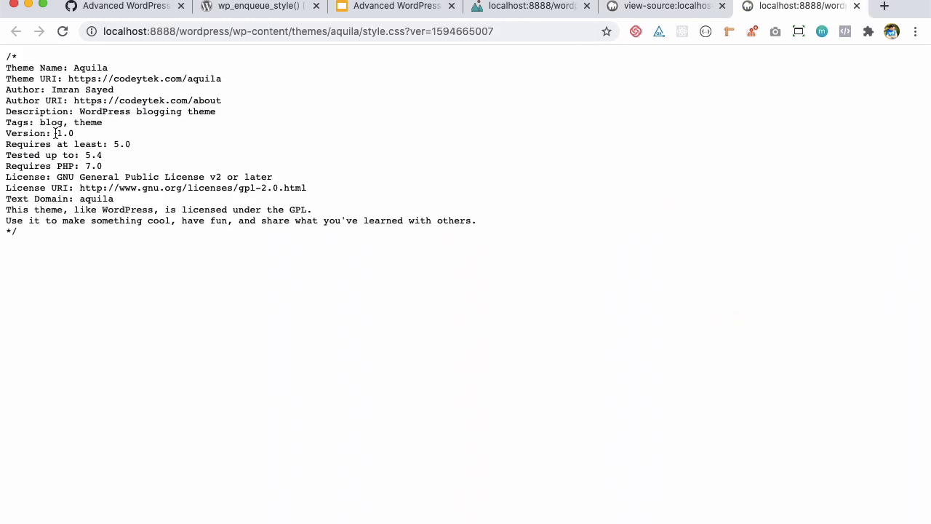